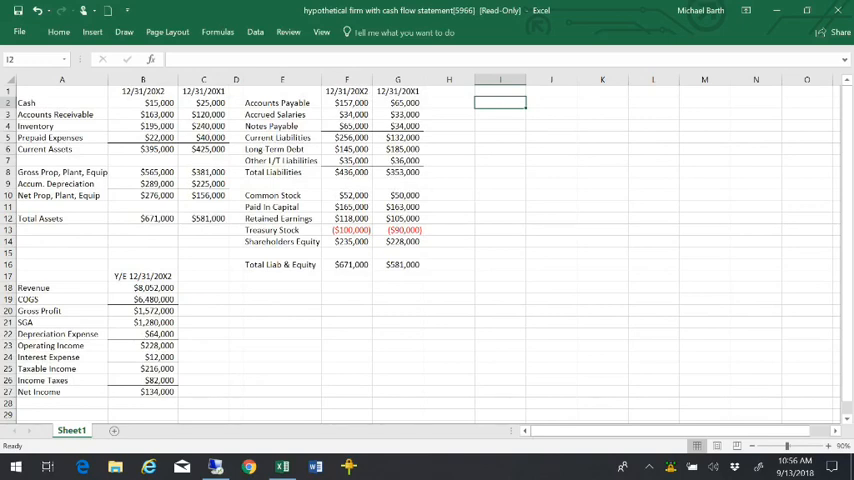
Step: Label cell I2 'Beginning Cash' and review the receivables and inventory balances on the balance sheet
{"action": "type", "text": "Begini"}
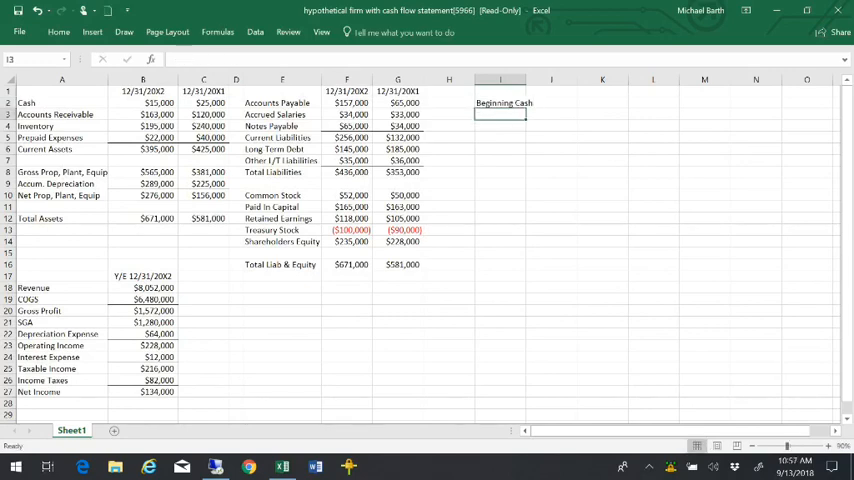
{"action": "left_click", "coordinate": [500, 126]}
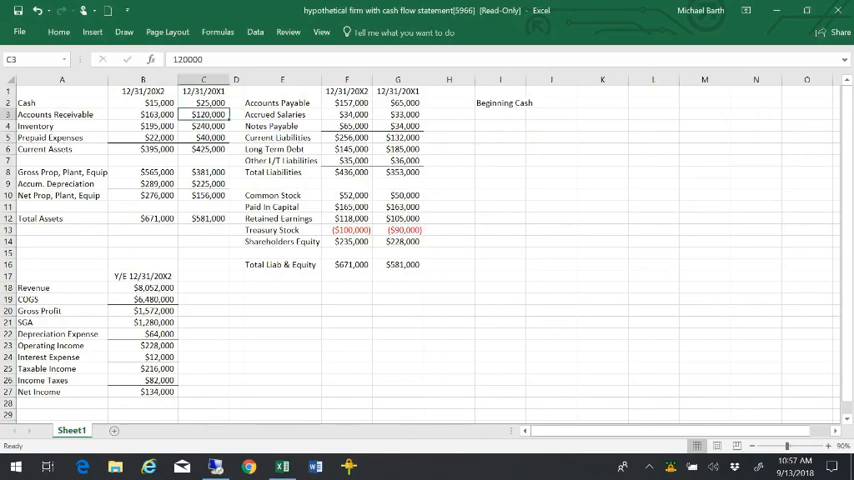
{"action": "left_click", "coordinate": [158, 114]}
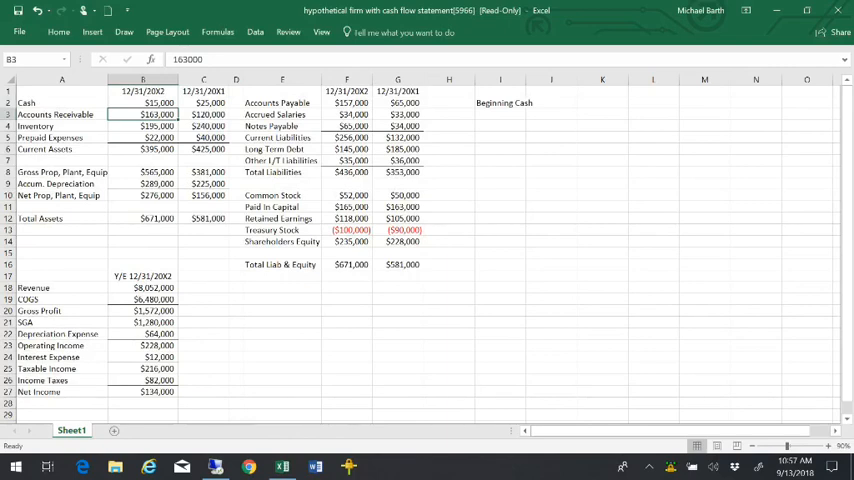
{"action": "left_click", "coordinate": [204, 126]}
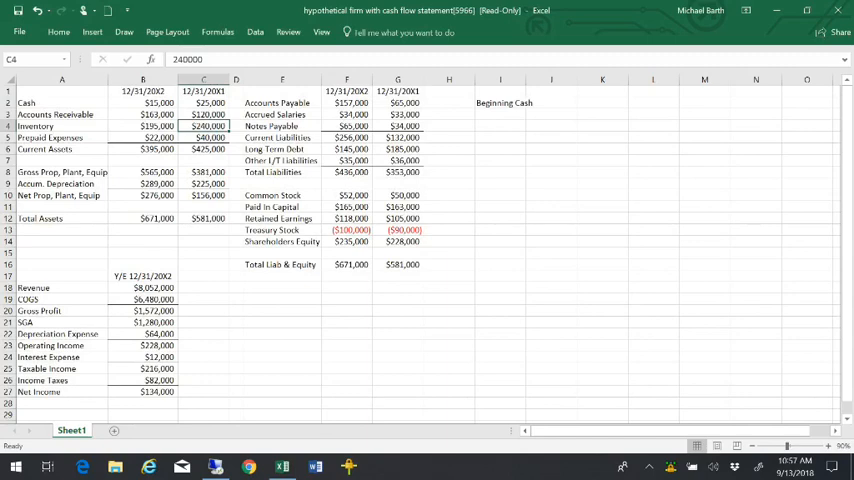
{"action": "left_click", "coordinate": [136, 126]}
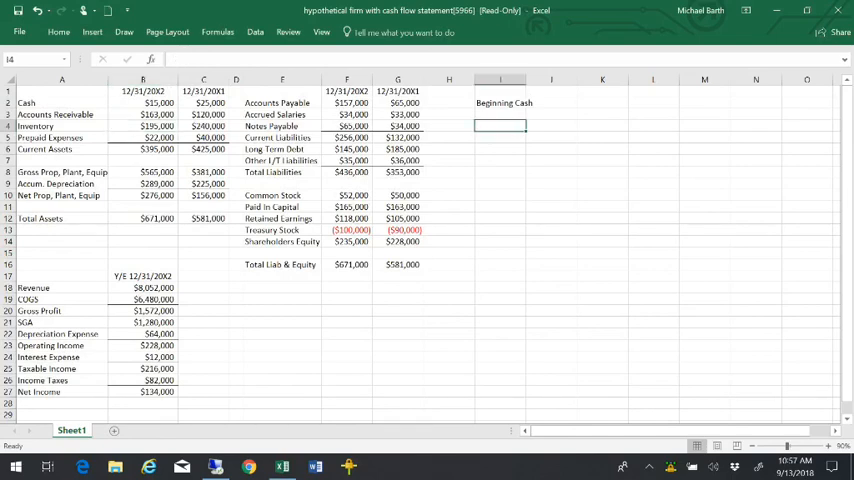
Step: Enter 'Cash Flow - Operating Activities' in J4 and 'Cash Flows - Investing Activities' in J11
{"action": "type", "text": "Cash Flow - Operating"}
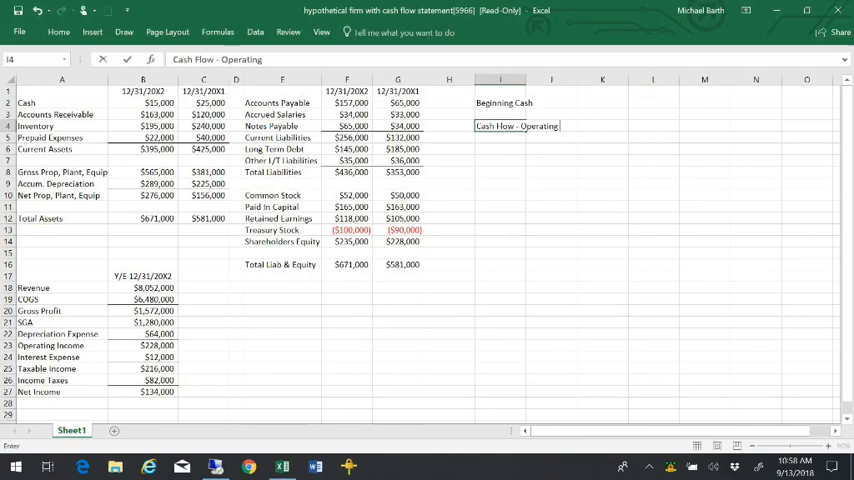
{"action": "key", "text": "Enter"}
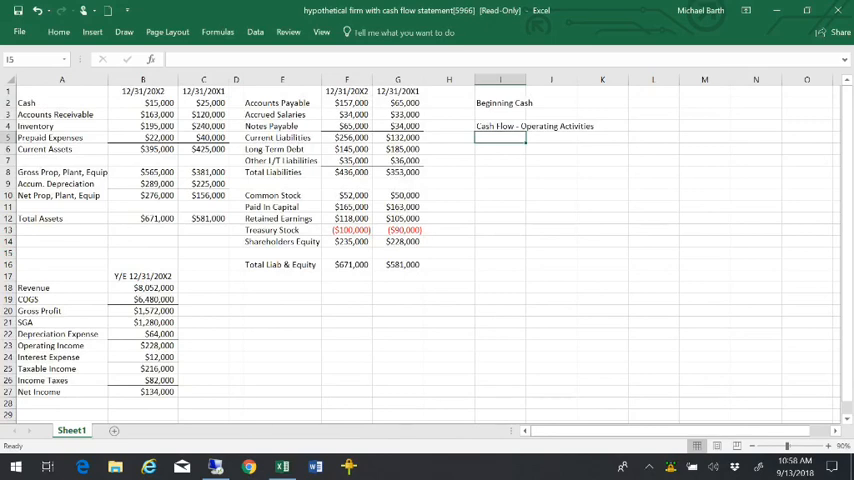
{"action": "type", "text": "Cash Flows -"}
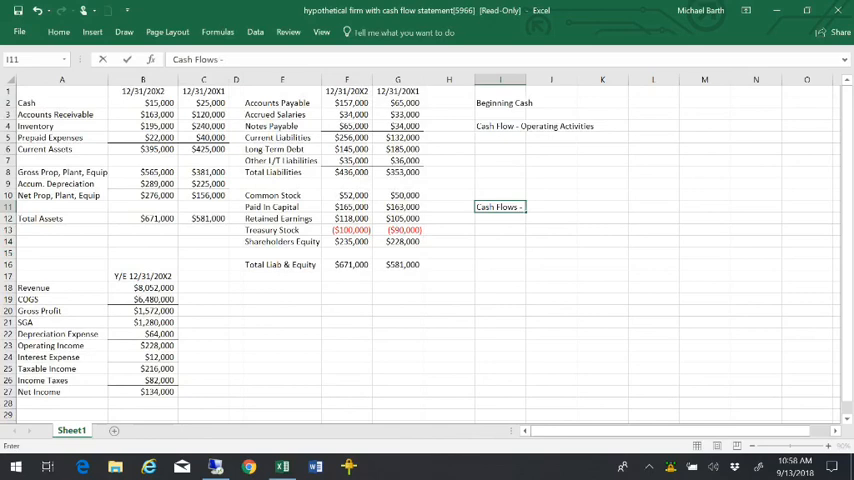
{"action": "type", "text": "Investing A"}
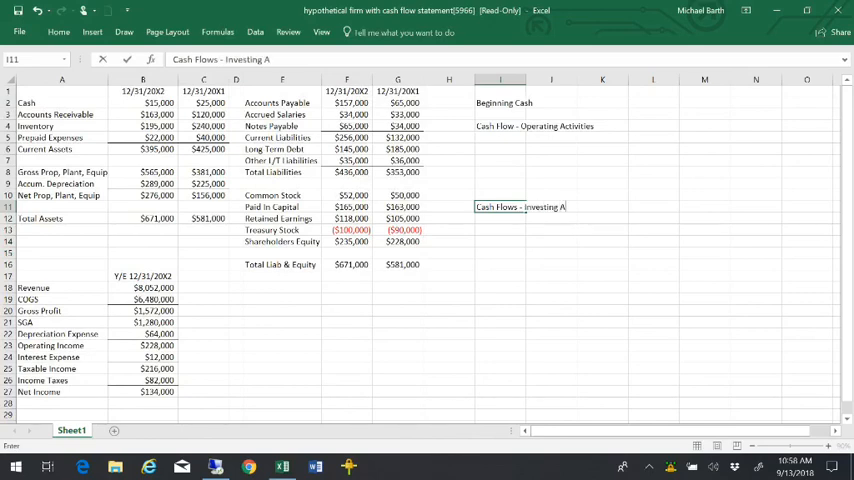
{"action": "key", "text": "Enter"}
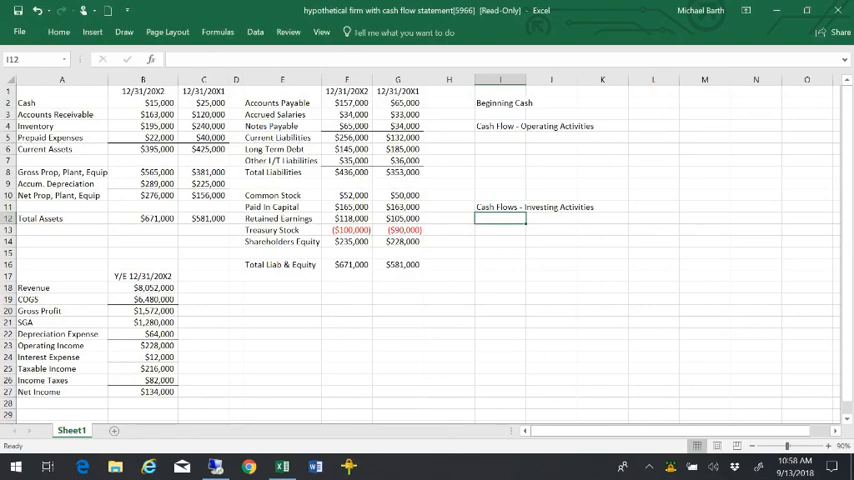
Step: Enter the 'Cash Flow - Financing Activities' heading in J18
{"action": "left_click", "coordinate": [500, 288]}
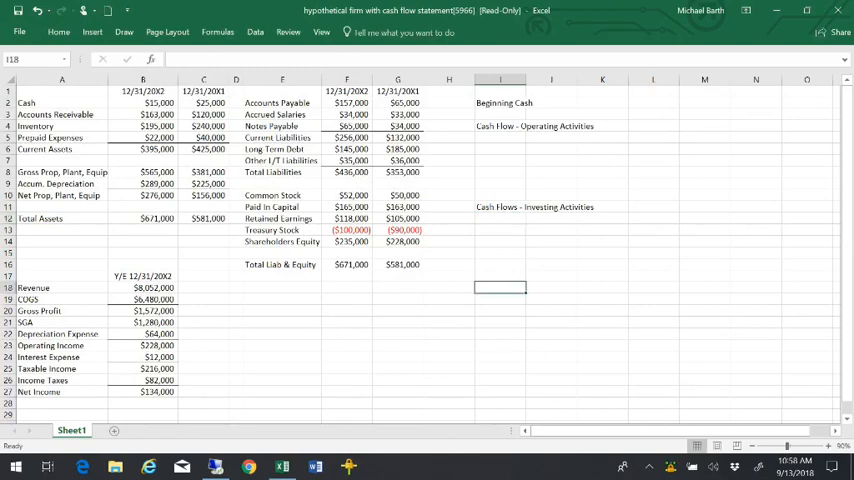
{"action": "type", "text": "Cash Flow"}
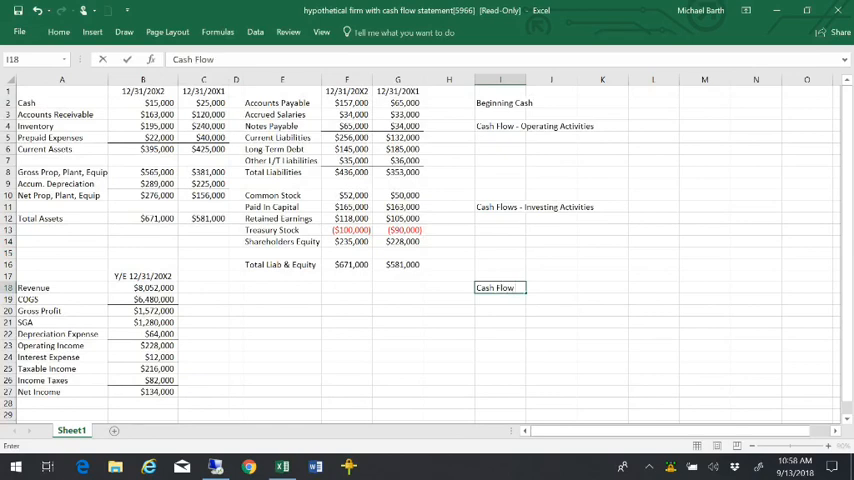
{"action": "type", "text": "- Financing Activities"}
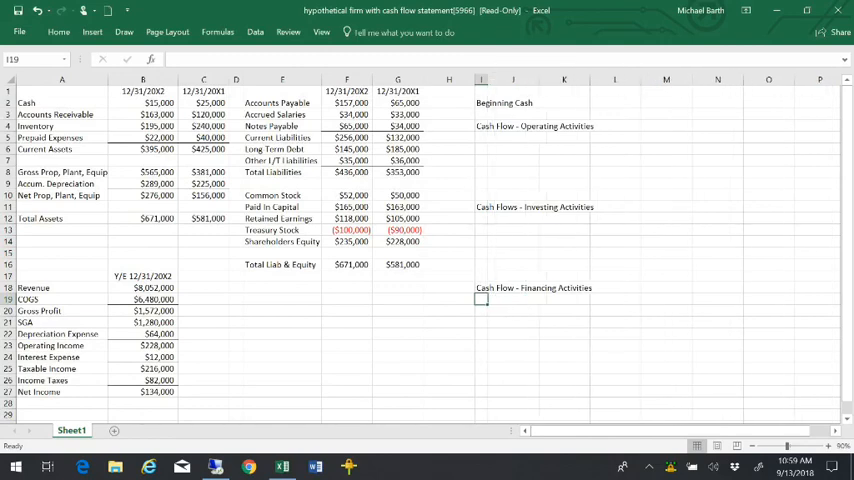
Step: List Net Income and Depreciation labels as the first operating lines in K5:K6
{"action": "left_click", "coordinate": [512, 136]}
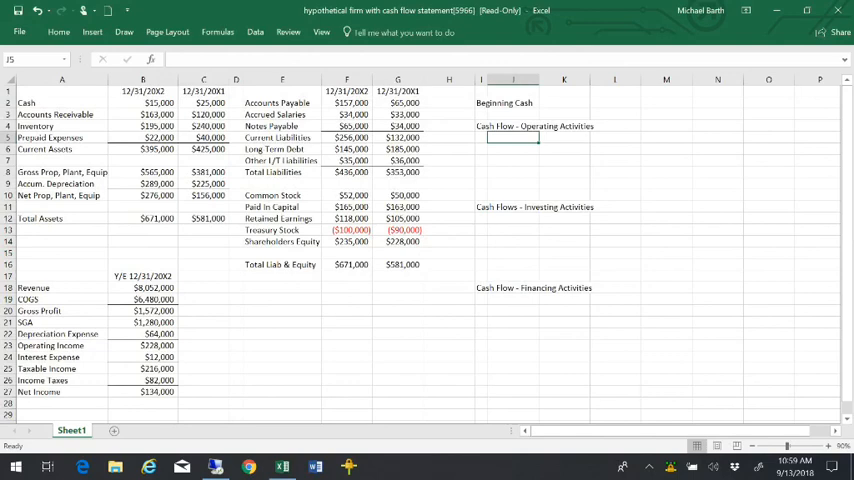
{"action": "type", "text": "Net Income"}
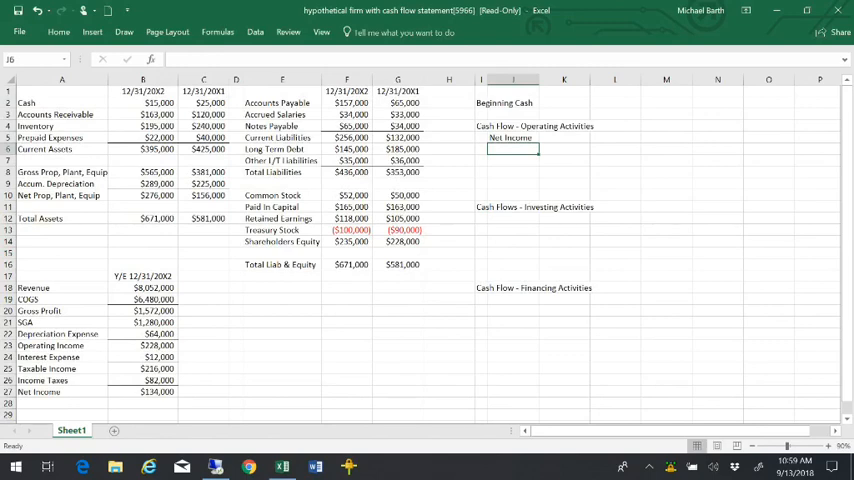
{"action": "type", "text": "Depreciati"}
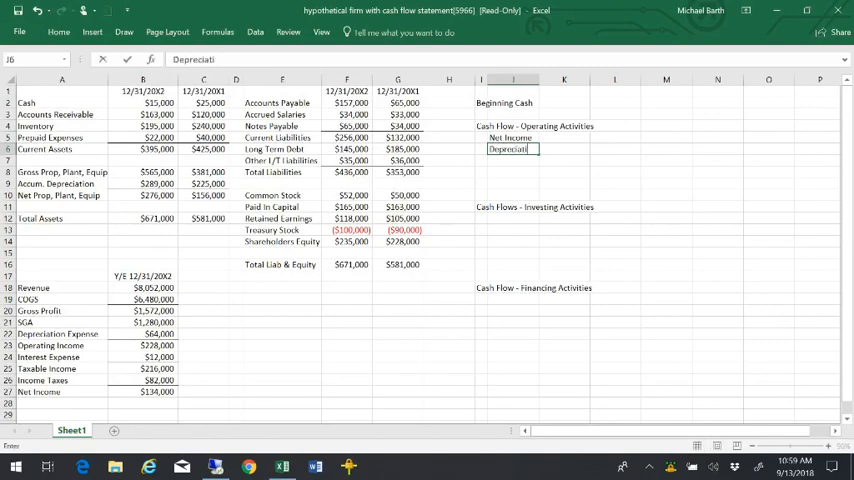
{"action": "key", "text": "Enter"}
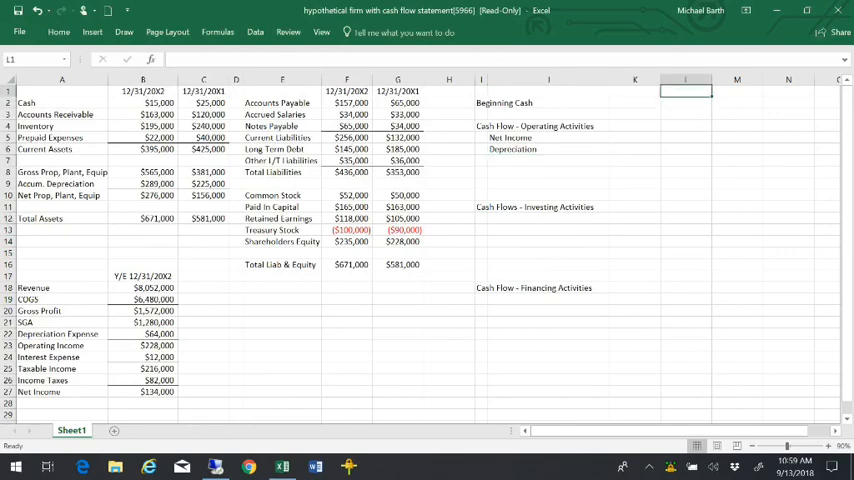
Step: Head column L with 20X2, link beginning cash to =C2 ($25,000), and start entering the net income amount
{"action": "type", "text": "20X2"}
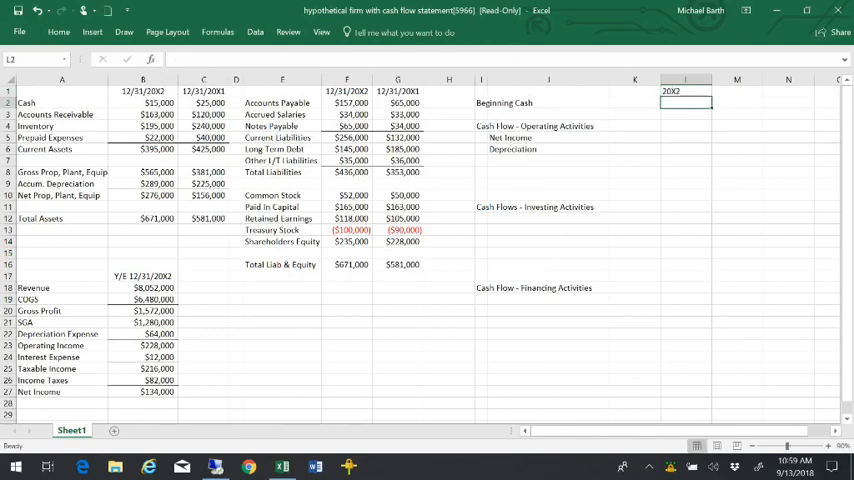
{"action": "left_click", "coordinate": [692, 72]}
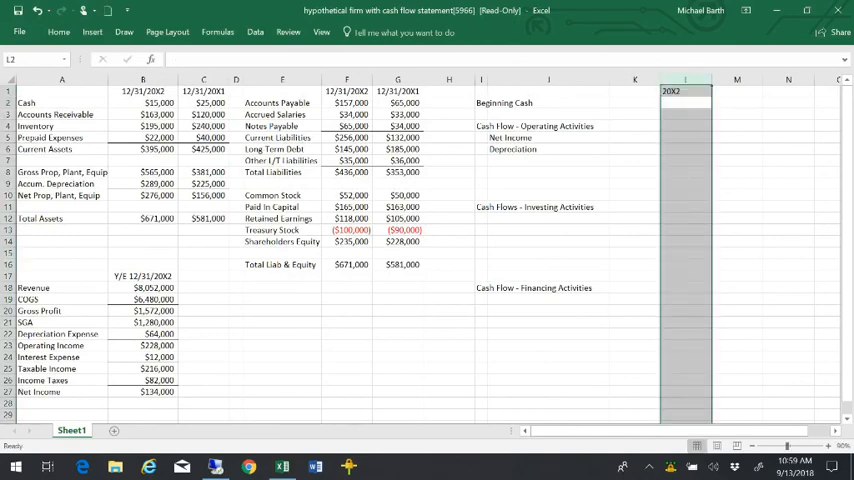
{"action": "left_click", "coordinate": [68, 36]}
{"action": "type", "text": "=C2"}
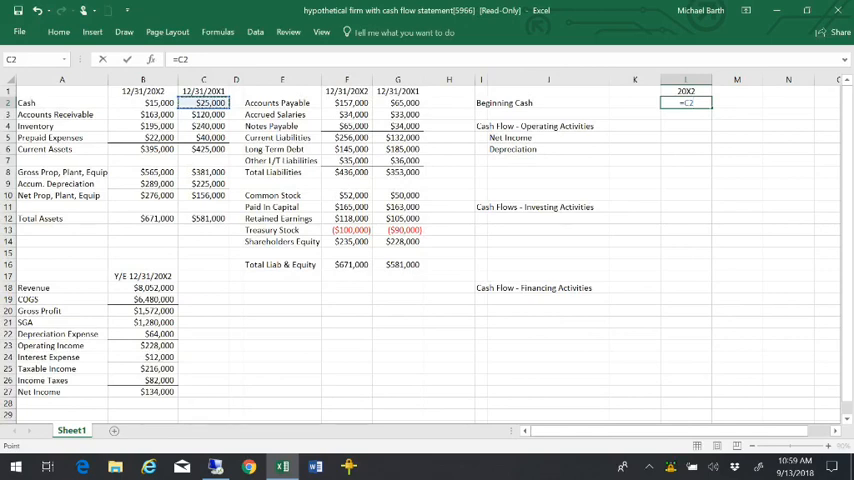
{"action": "key", "text": "Enter"}
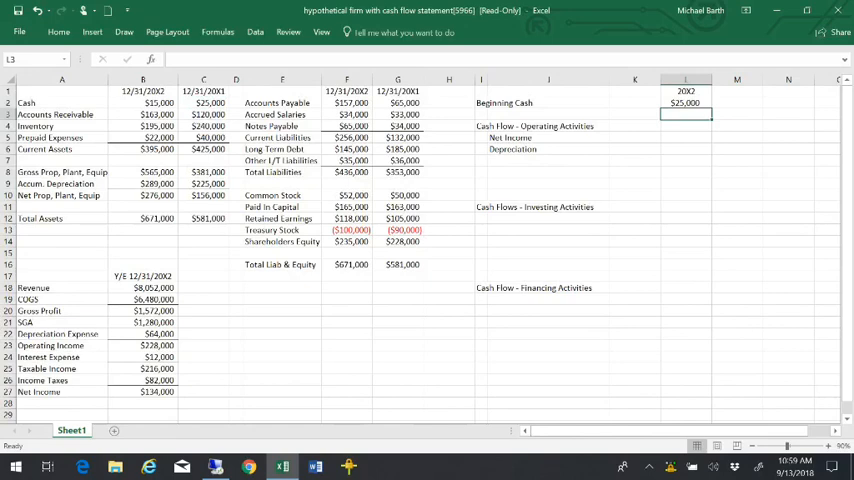
{"action": "left_click", "coordinate": [150, 104]}
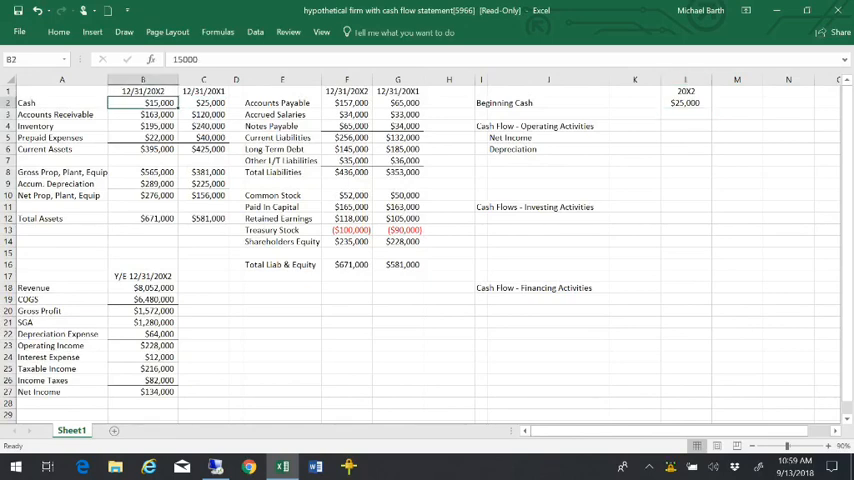
{"action": "left_click", "coordinate": [636, 136]}
{"action": "type", "text": "$134,000"}
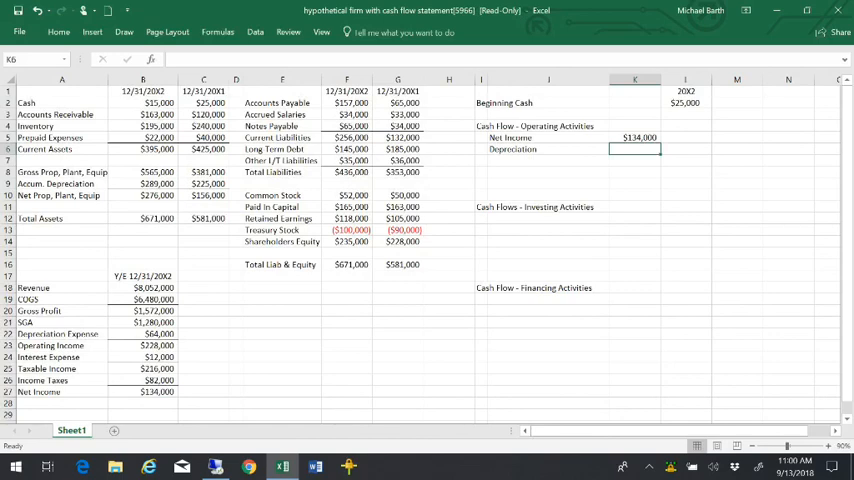
{"action": "type", "text": "="}
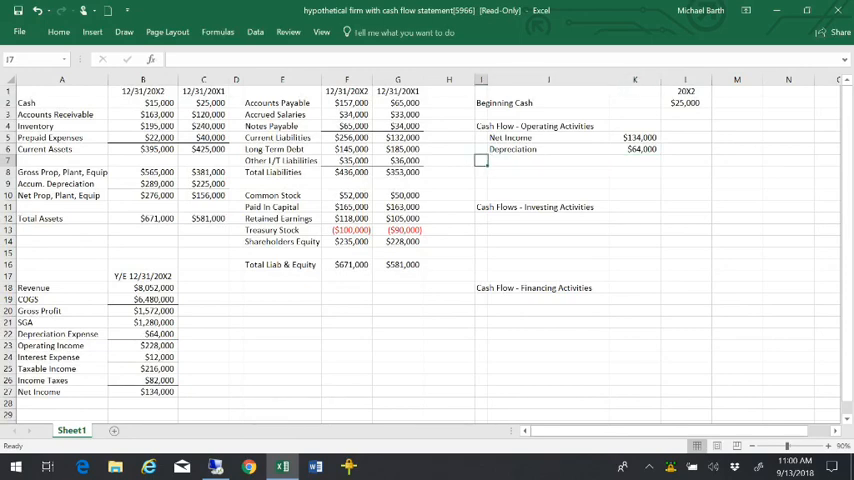
Step: Insert a blank row beneath Depreciation, shifting the investing and financing headings down
{"action": "left_click_drag", "start_coordinate": [480, 160], "coordinate": [710, 160]}
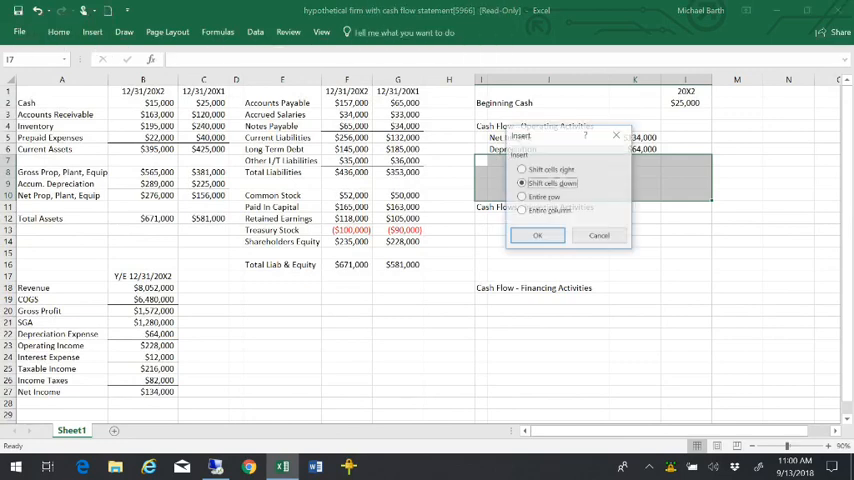
{"action": "left_click", "coordinate": [540, 236]}
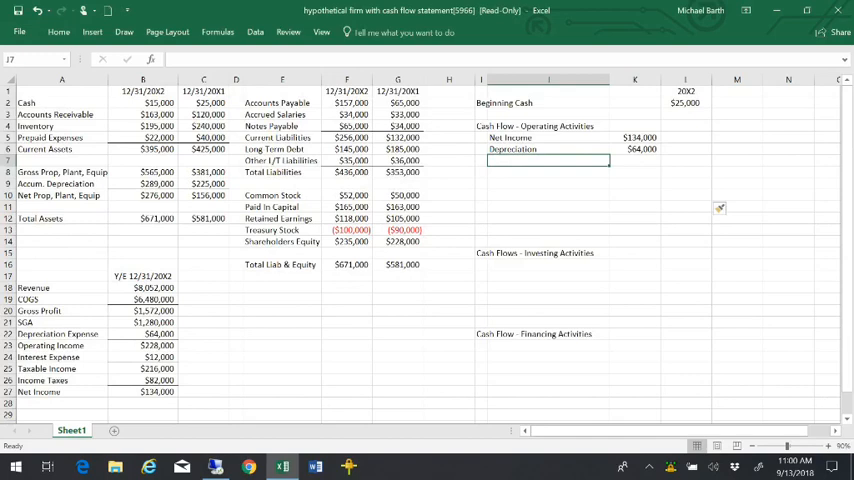
Step: Add 'Changes in WC Accounts' with Change in Acct Receivable, Inventory and Prepaid Expenses rows
{"action": "type", "text": "Changes in"}
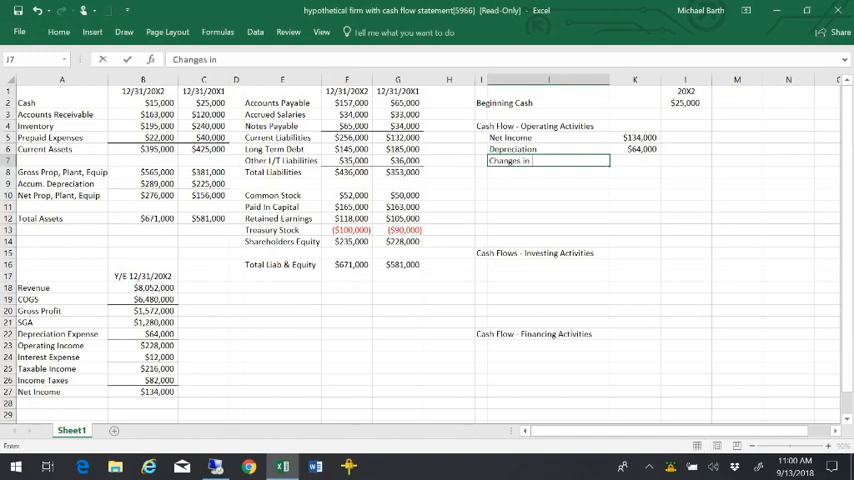
{"action": "type", "text": "WC Accounts:"}
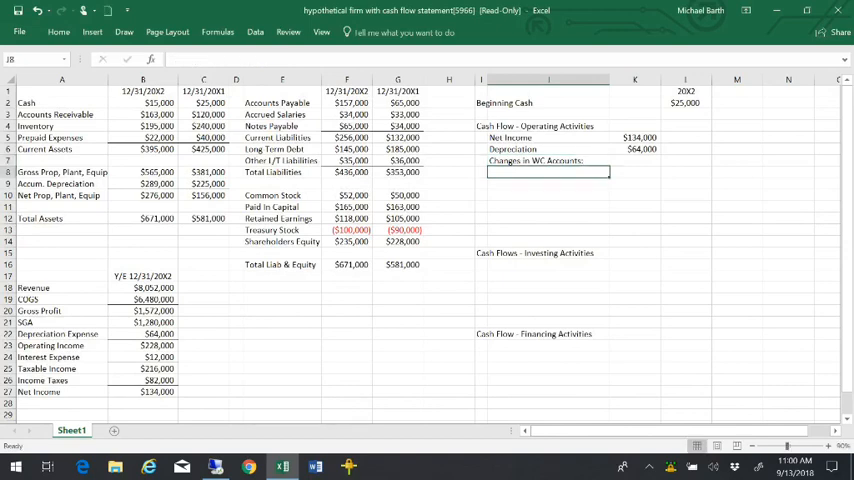
{"action": "type", "text": "Change in"}
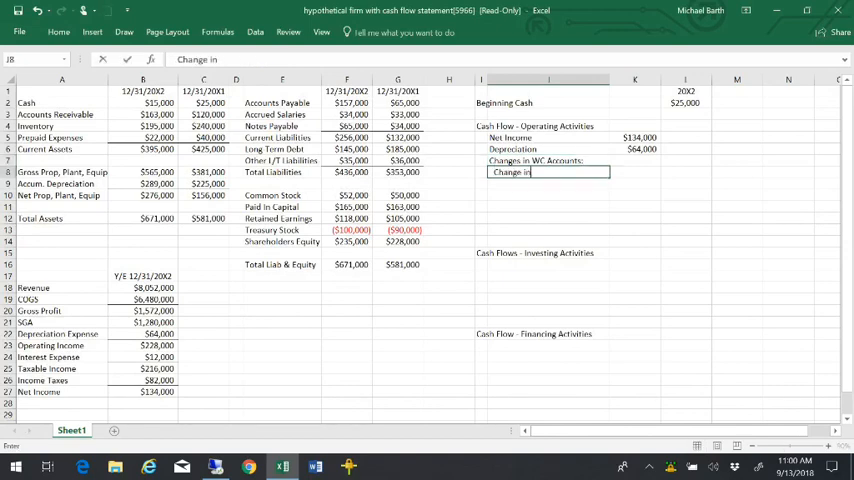
{"action": "type", "text": "Acct REc"}
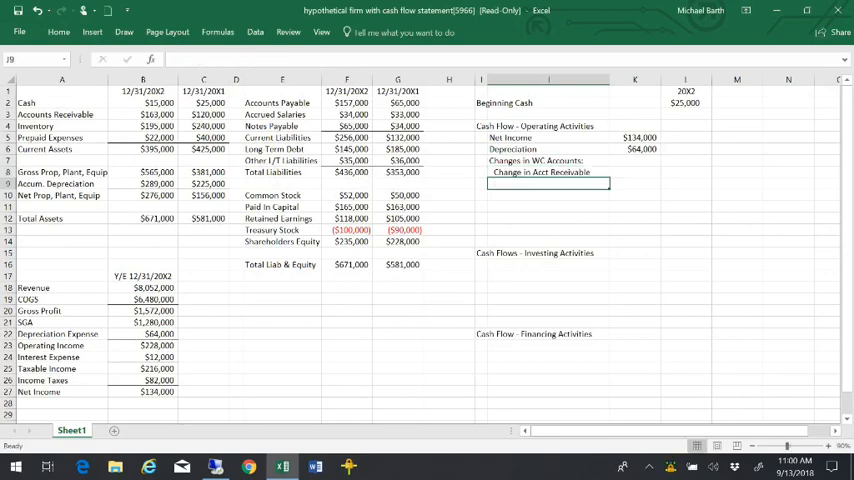
{"action": "type", "text": "Change in Acct Receivable"}
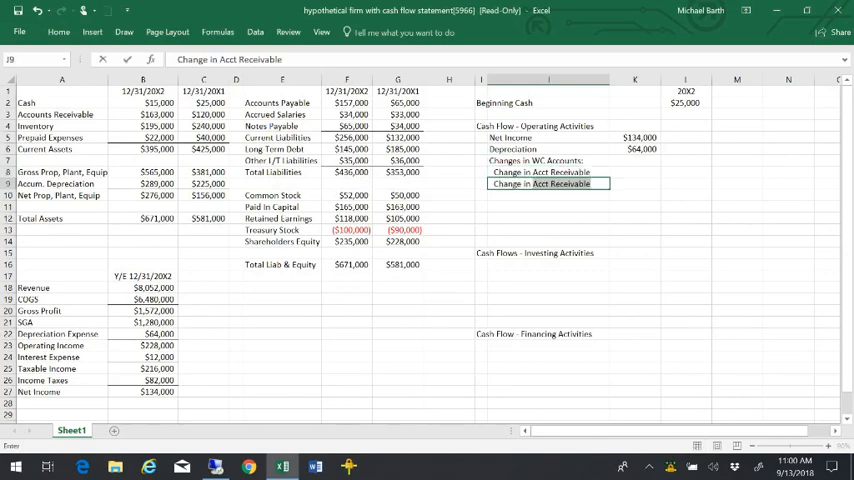
{"action": "type", "text": "Change in Inventory"}
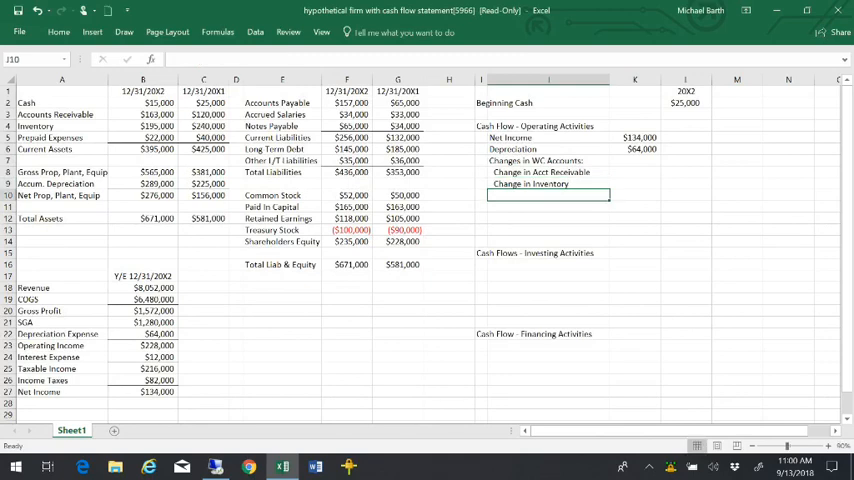
{"action": "type", "text": "Change in"}
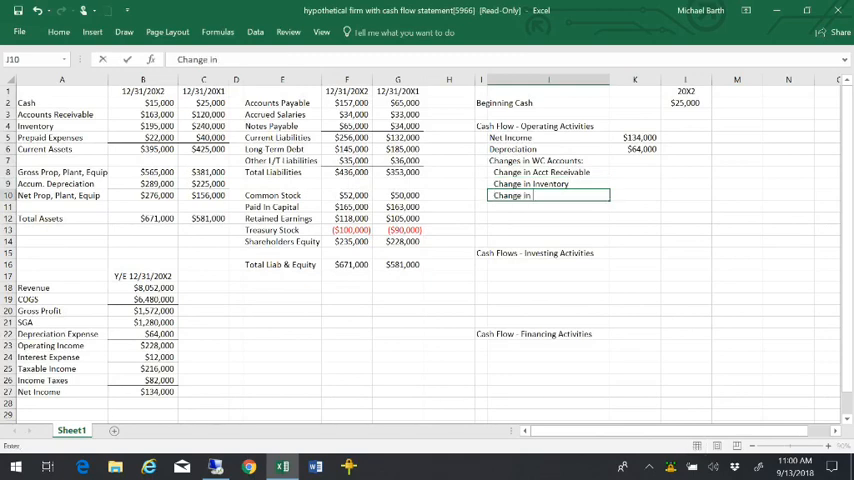
{"action": "type", "text": "Prepaid Expenses"}
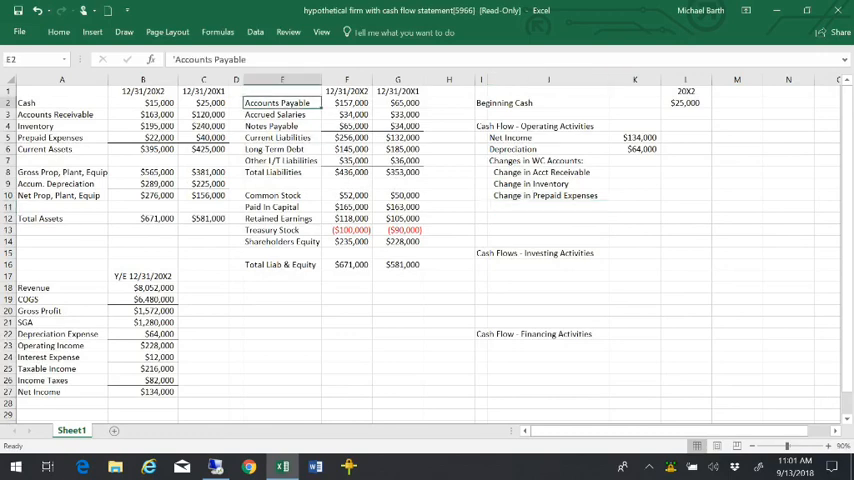
Step: Check the liability account names and add Change in Accounts Payable and Accrued Salaries rows
{"action": "left_click", "coordinate": [284, 114]}
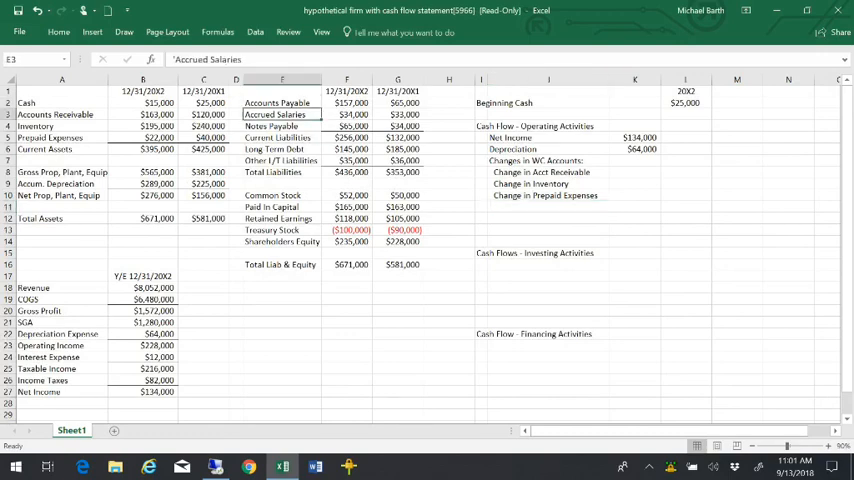
{"action": "left_click", "coordinate": [284, 126]}
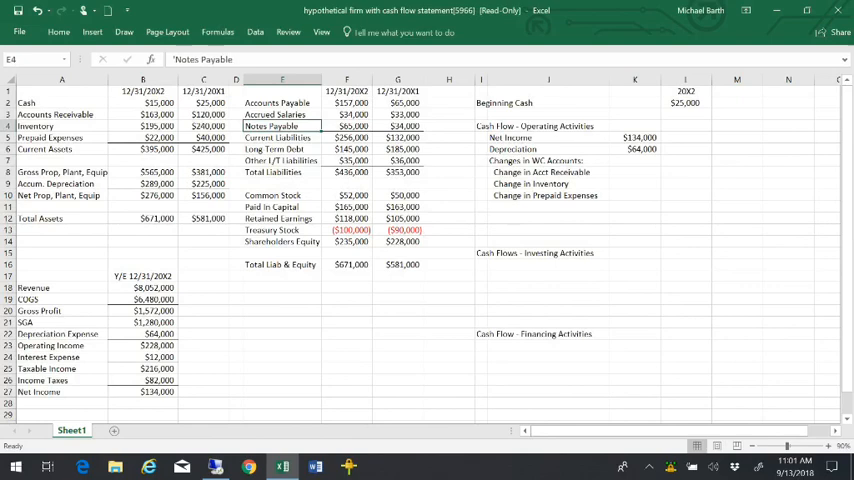
{"action": "left_click_drag", "start_coordinate": [348, 102], "coordinate": [396, 114]}
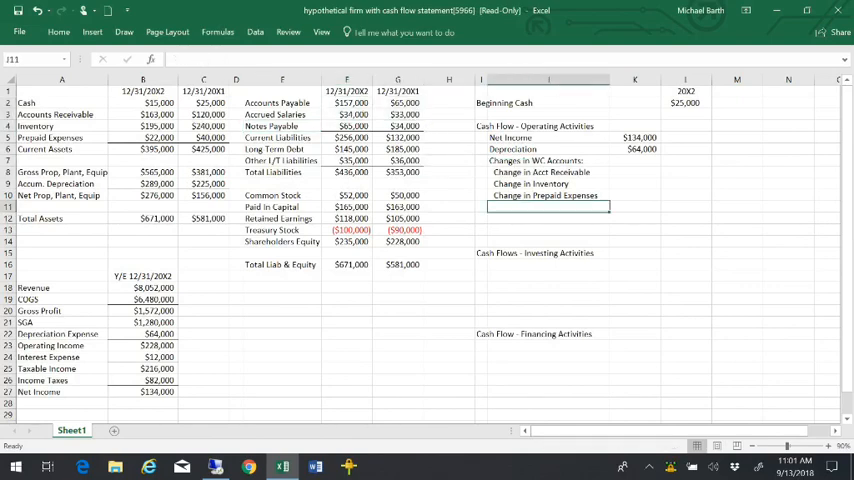
{"action": "type", "text": "Chang"}
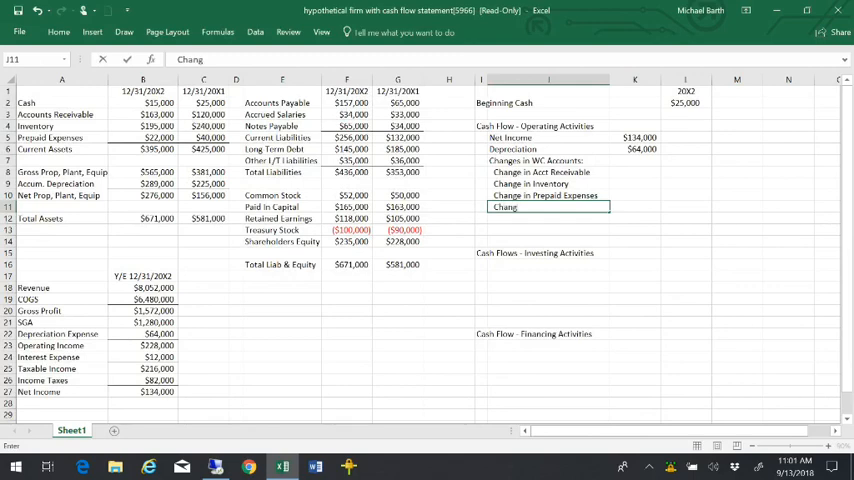
{"action": "type", "text": "Change in Accounts Payable"}
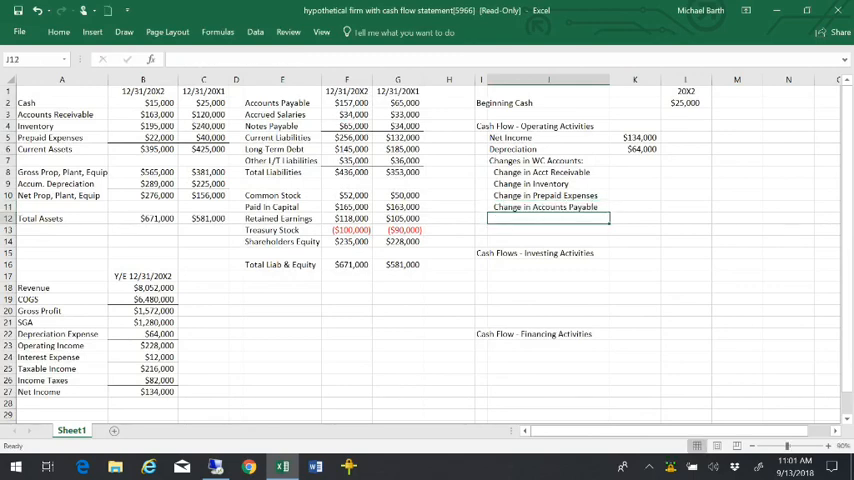
{"action": "type", "text": "Change in"}
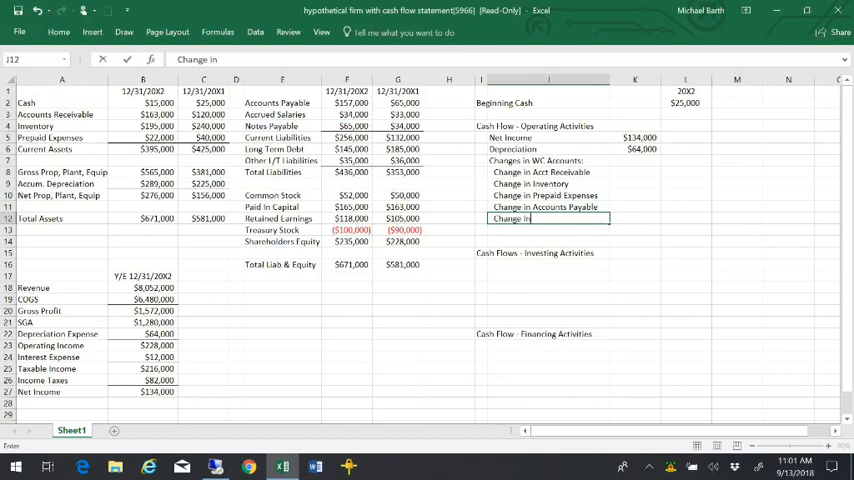
{"action": "type", "text": "Accr"}
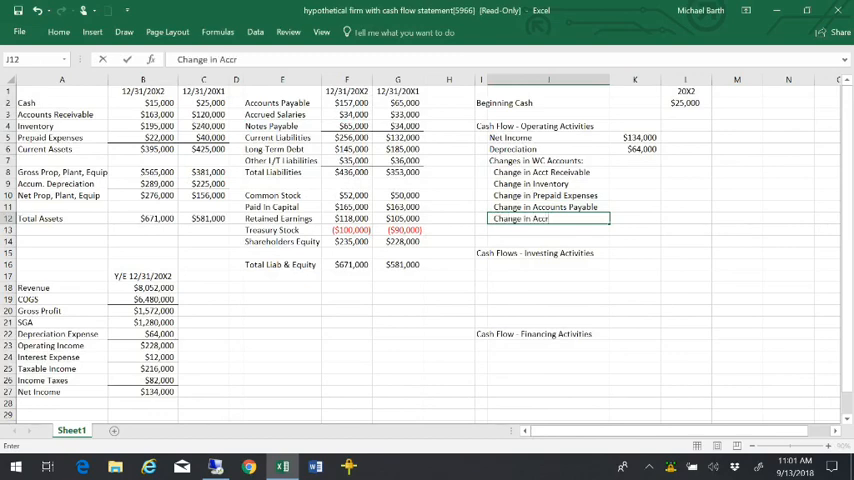
{"action": "type", "text": "Change in Accrued Salaries"}
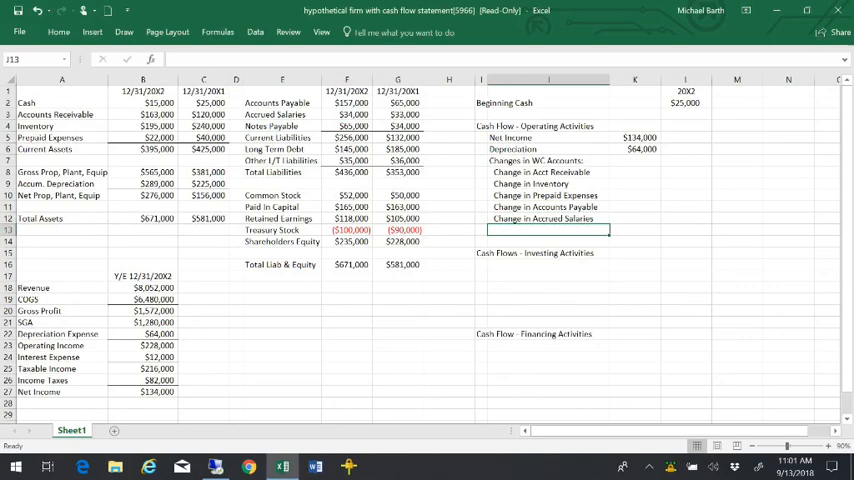
{"action": "left_click", "coordinate": [636, 208]}
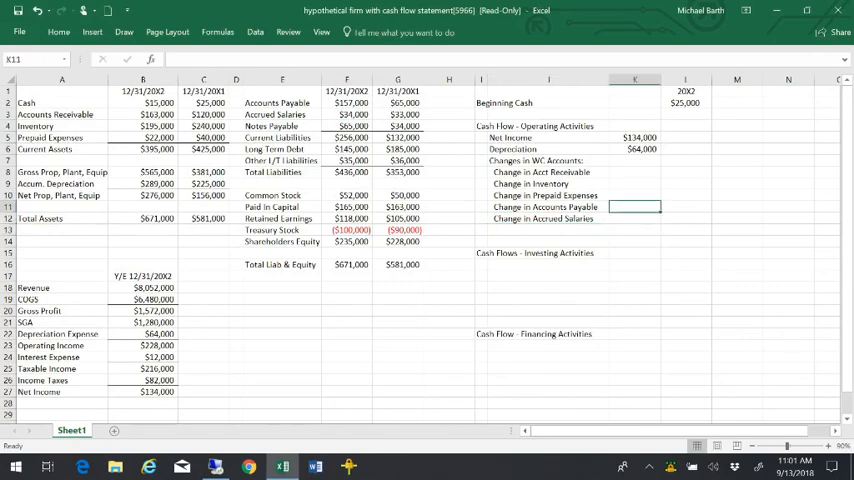
Step: Calculate the receivable change as =C3-B3 giving ($43,000)
{"action": "left_click", "coordinate": [636, 160]}
{"action": "type", "text": "=C3-B3"}
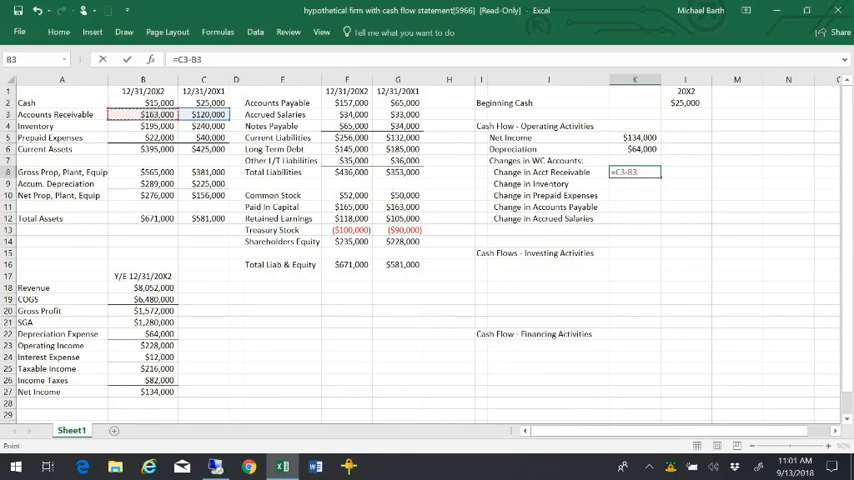
{"action": "left_click", "coordinate": [636, 184]}
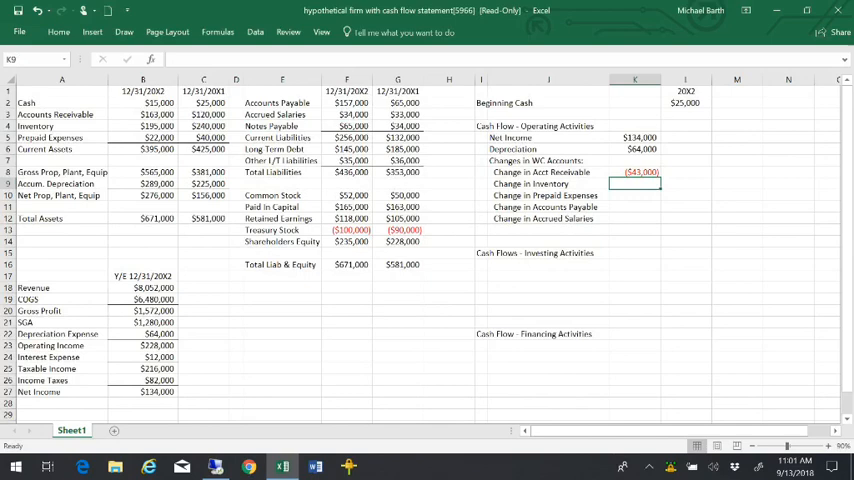
{"action": "left_click", "coordinate": [788, 184]}
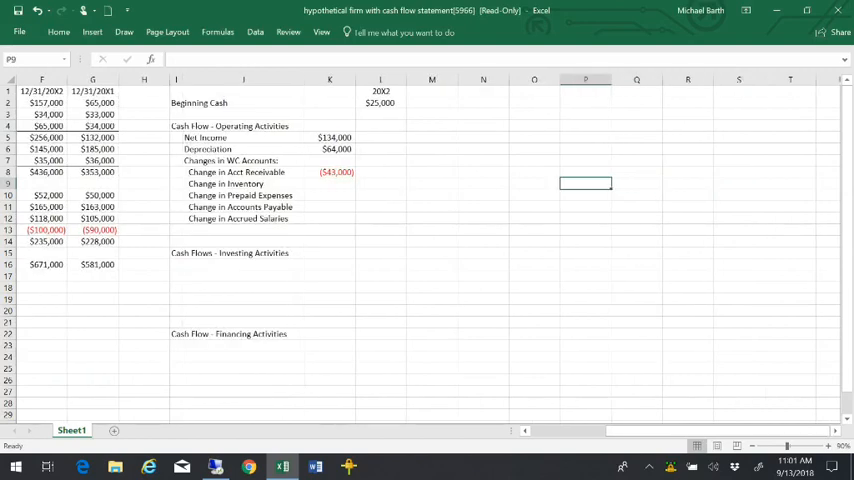
{"action": "left_click", "coordinate": [584, 148]}
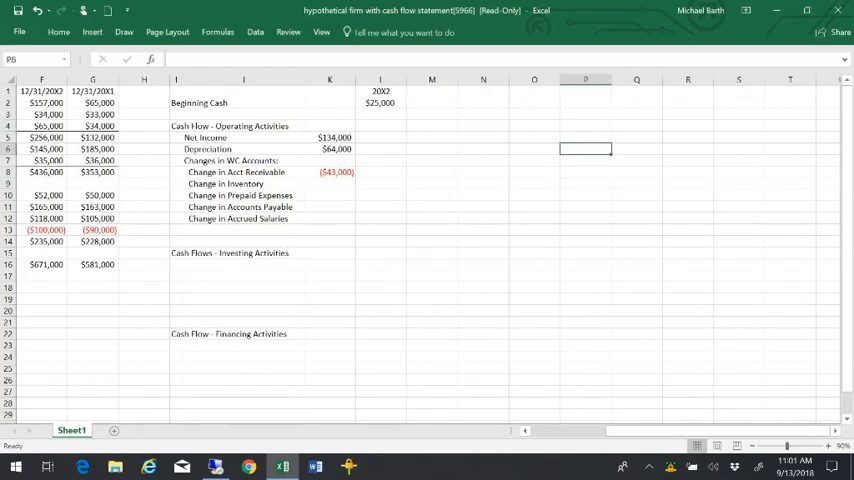
Step: Lay out the AR roll-forward note: Begin AR, + new credit Sales, - collections on credit Sales, End AR
{"action": "type", "text": "Begin AR"}
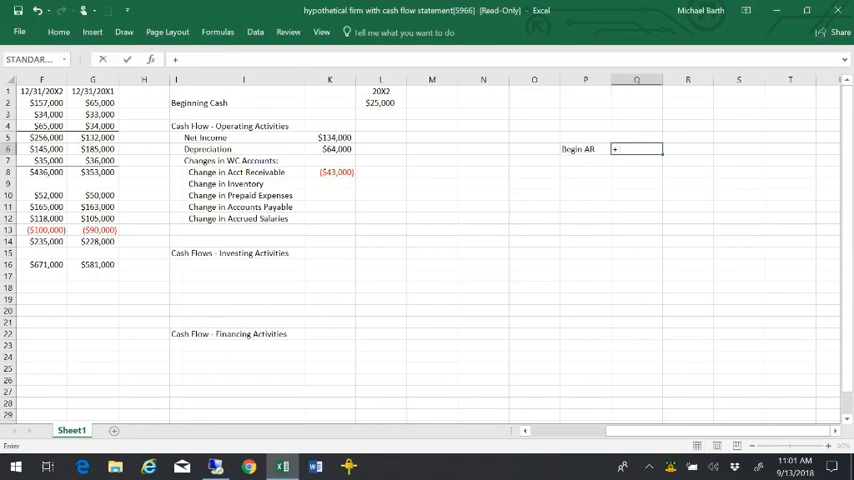
{"action": "type", "text": "New Cr"}
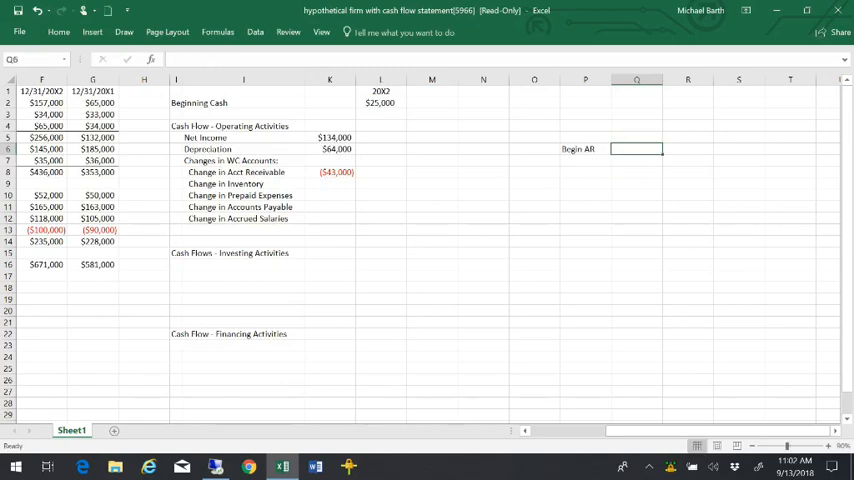
{"action": "left_click", "coordinate": [586, 160]}
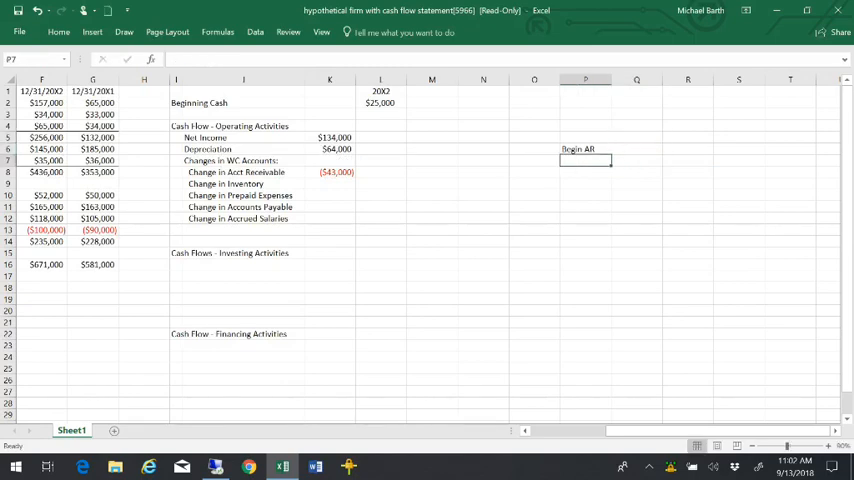
{"action": "type", "text": "+"}
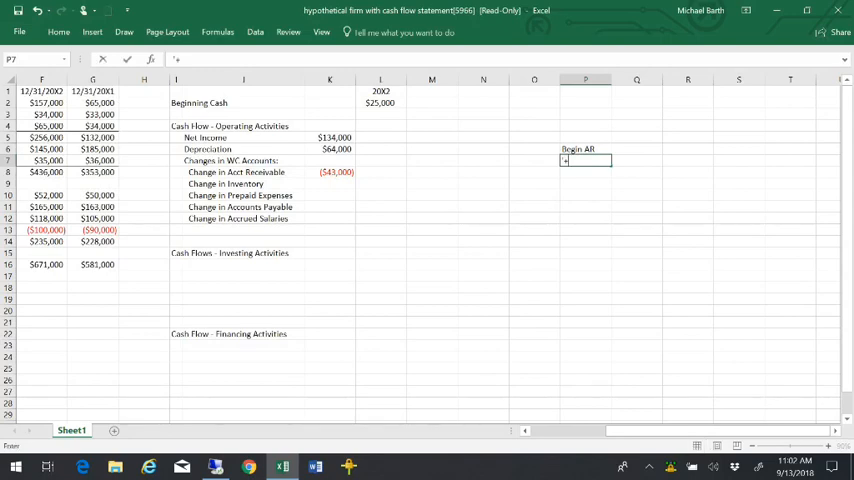
{"action": "type", "text": "new credit S"}
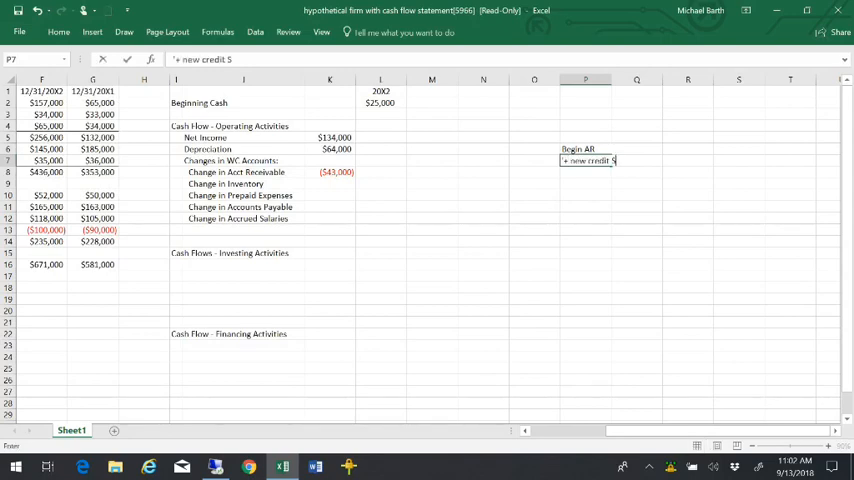
{"action": "type", "text": "ales"}
{"action": "left_click", "coordinate": [586, 172]}
{"action": "type", "text": "'"}
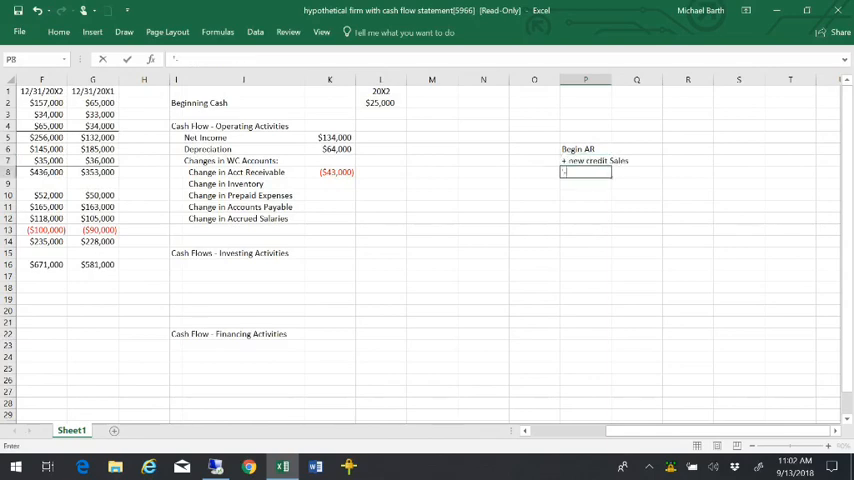
{"action": "type", "text": "- collections on credit Sales"}
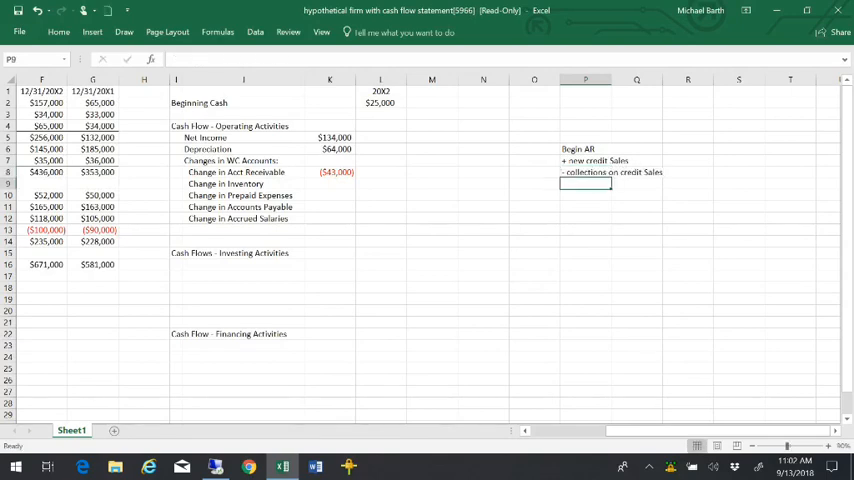
{"action": "type", "text": "End AR"}
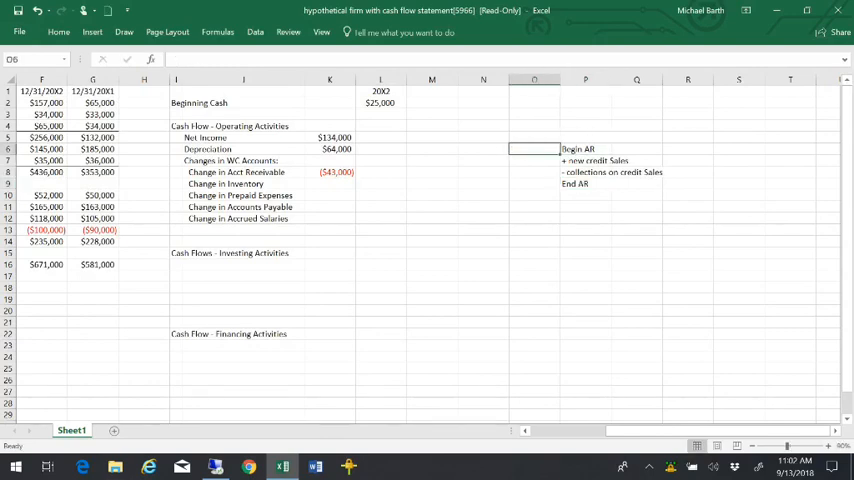
{"action": "left_click", "coordinate": [536, 160]}
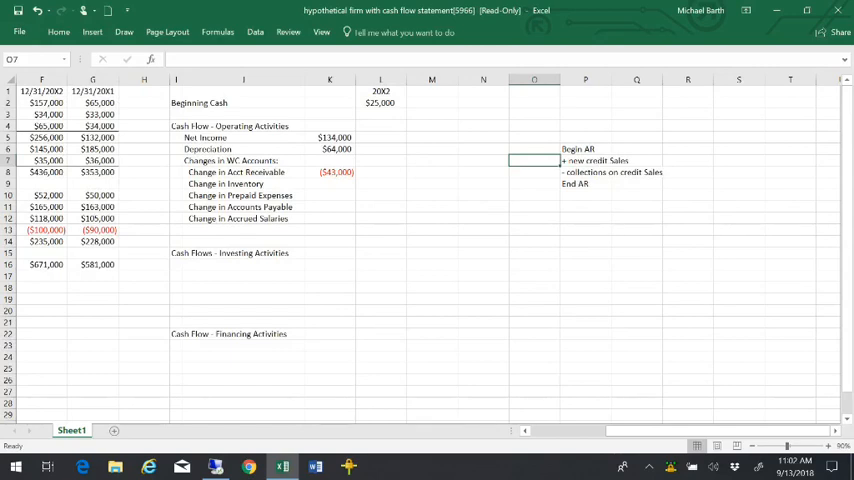
{"action": "left_click", "coordinate": [534, 148]}
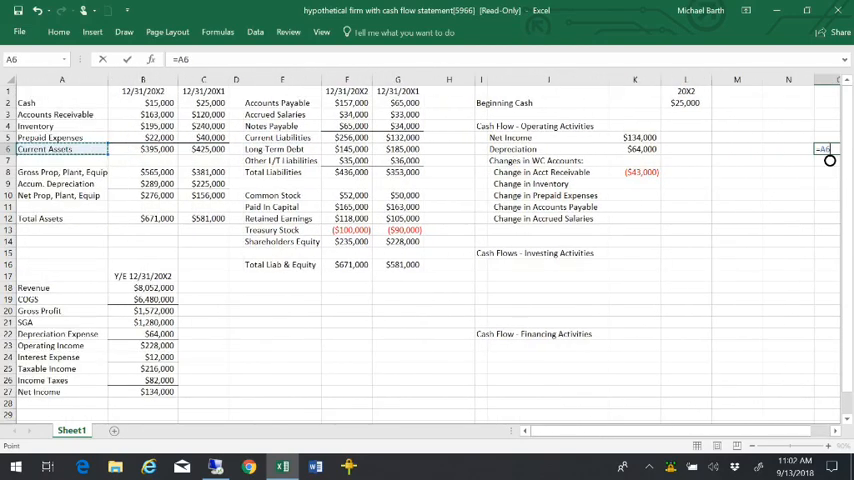
Step: Fill the roll-forward with $120,000, $8,052,000, $8,009,000 and $163,000, enter -43000, and tag outflow/inflow
{"action": "left_click", "coordinate": [200, 114]}
{"action": "type", "text": "End AR"}
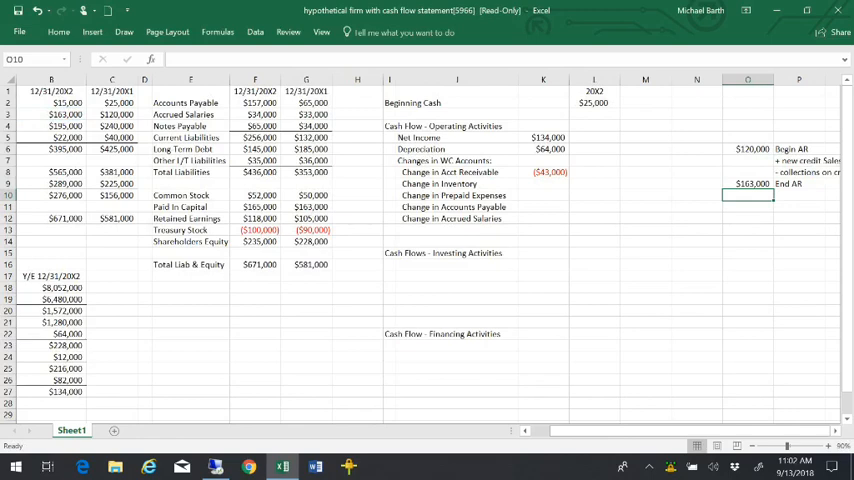
{"action": "left_click", "coordinate": [756, 160]}
{"action": "type", "text": "$8,052,000"}
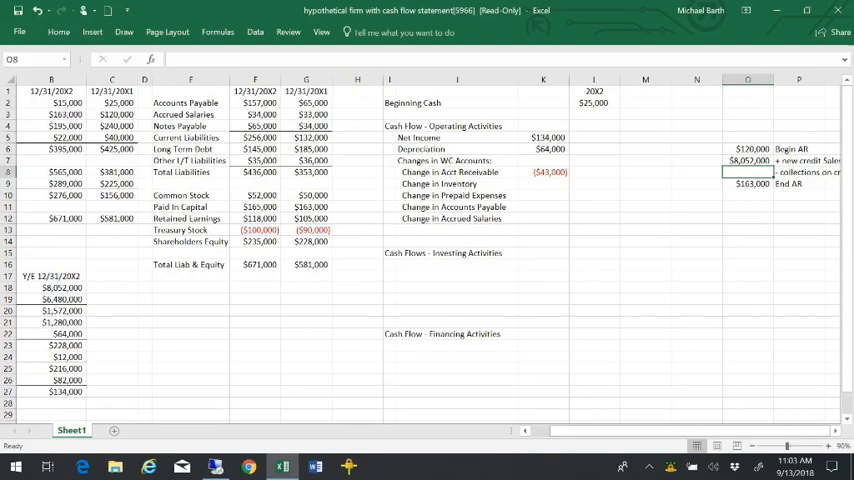
{"action": "left_click", "coordinate": [800, 172]}
{"action": "type", "text": "=O7"}
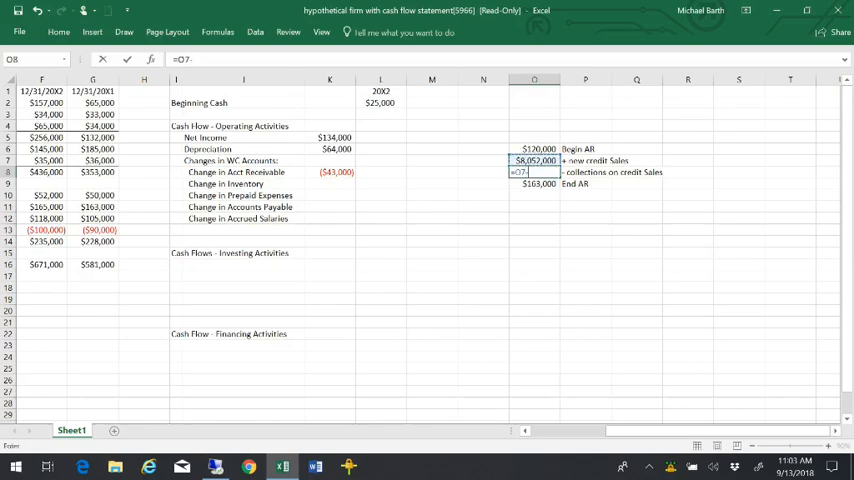
{"action": "type", "text": "-43000"}
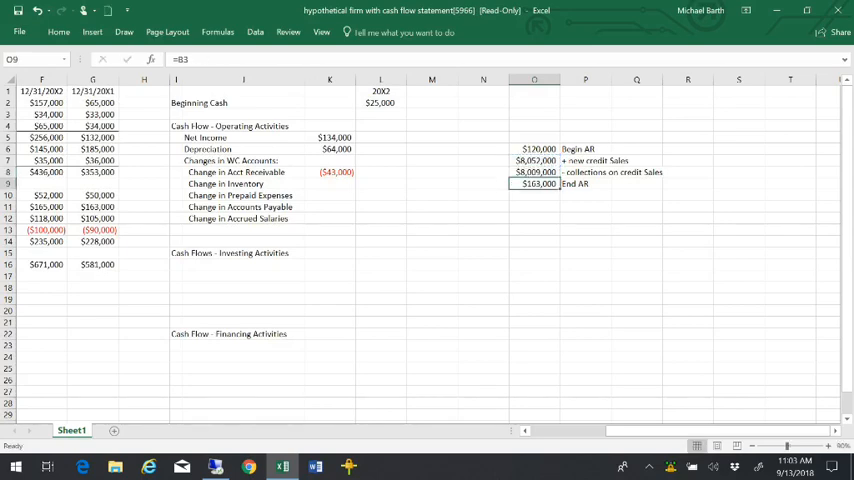
{"action": "left_click", "coordinate": [534, 208]}
{"action": "type", "text": "$163,000"}
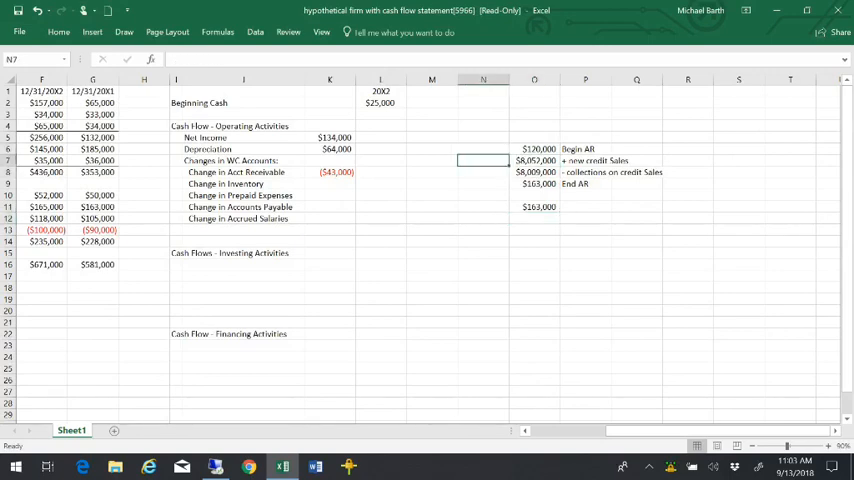
{"action": "type", "text": "outflow"}
{"action": "left_click", "coordinate": [482, 172]}
{"action": "type", "text": "inflow"}
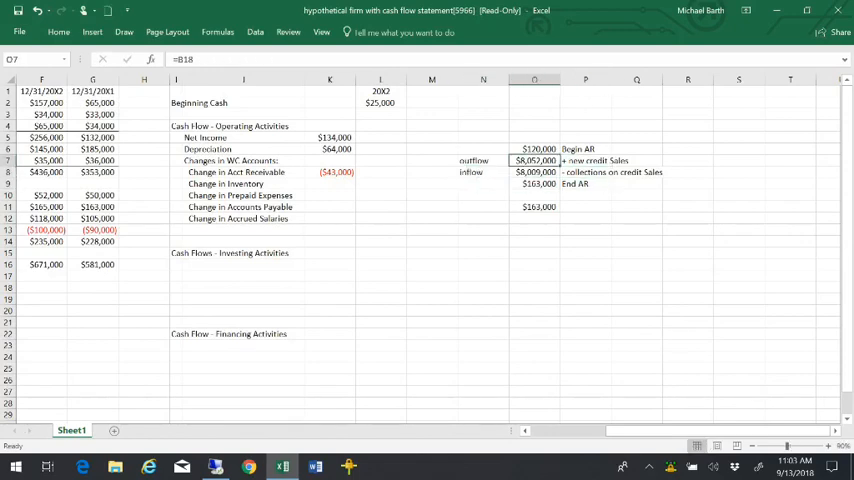
{"action": "left_click", "coordinate": [482, 172]}
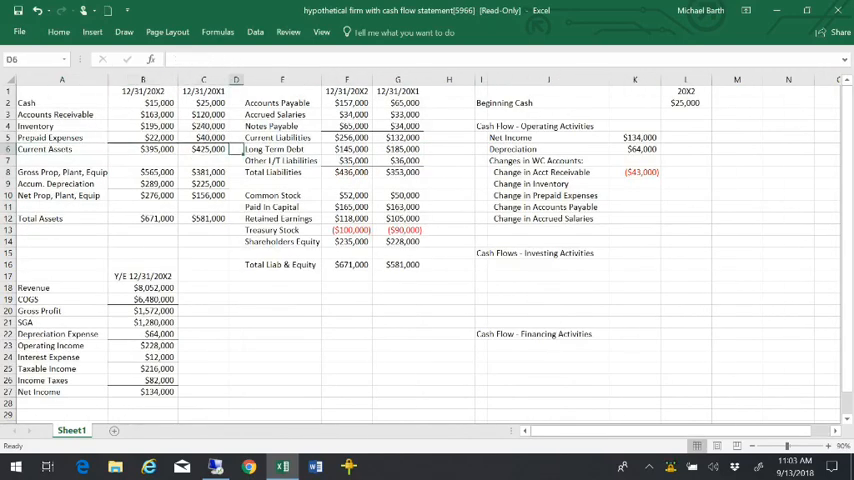
Step: Compute inventory $45,000, prepaids $18,000, payables $92,000, accrued salaries $2,000 changes and add a bottom border
{"action": "left_click", "coordinate": [684, 184]}
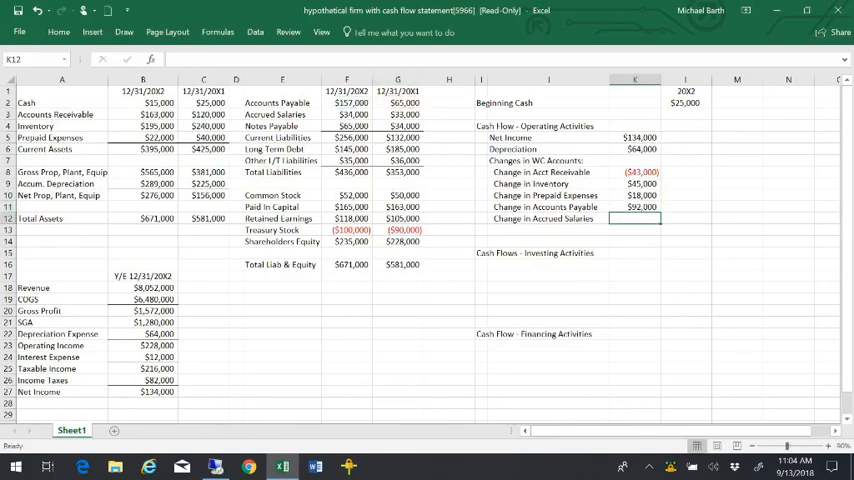
{"action": "left_click", "coordinate": [636, 208]}
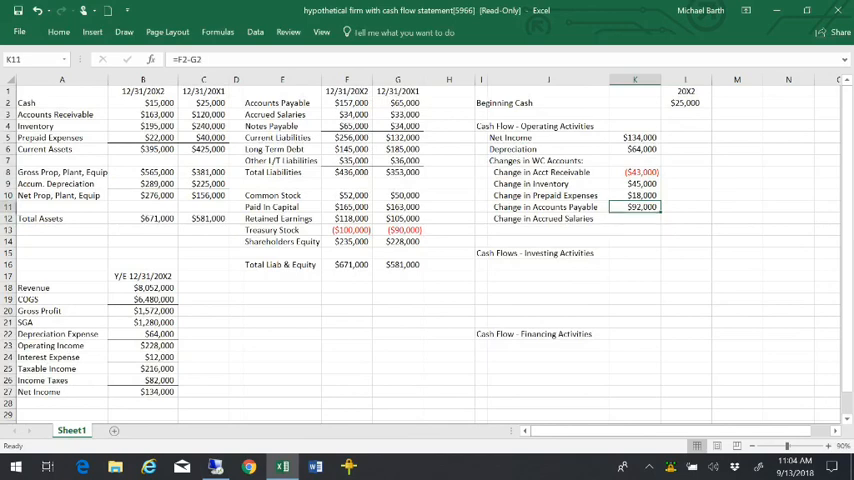
{"action": "left_click", "coordinate": [636, 218]}
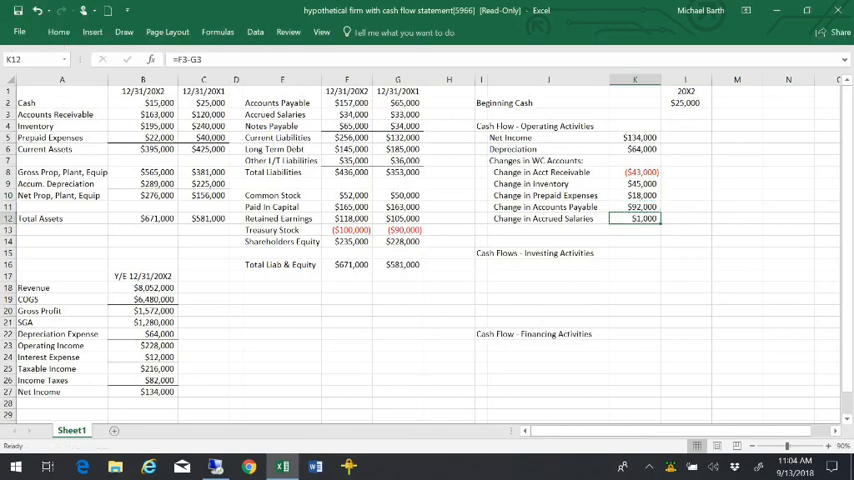
{"action": "left_click", "coordinate": [76, 32]}
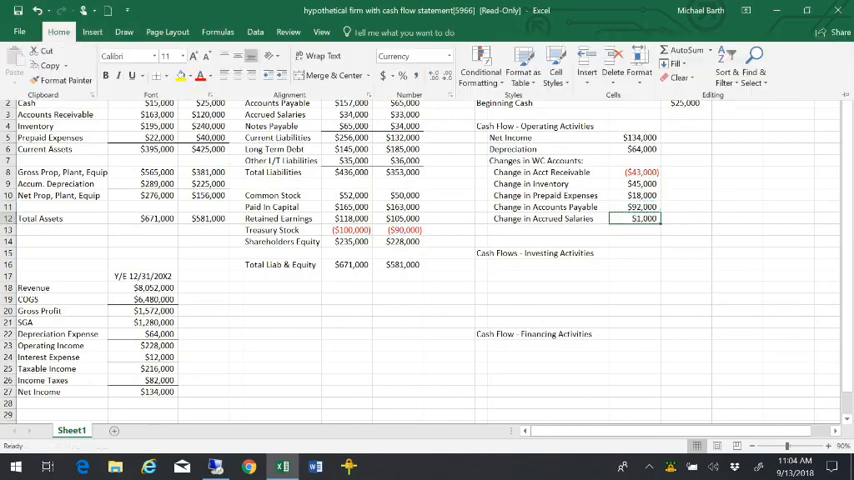
{"action": "left_click", "coordinate": [168, 78]}
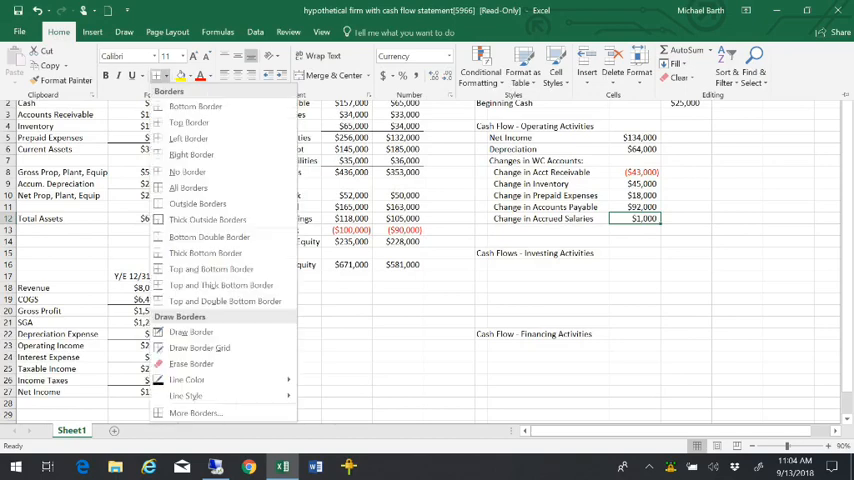
{"action": "mouse_move", "coordinate": [208, 236]}
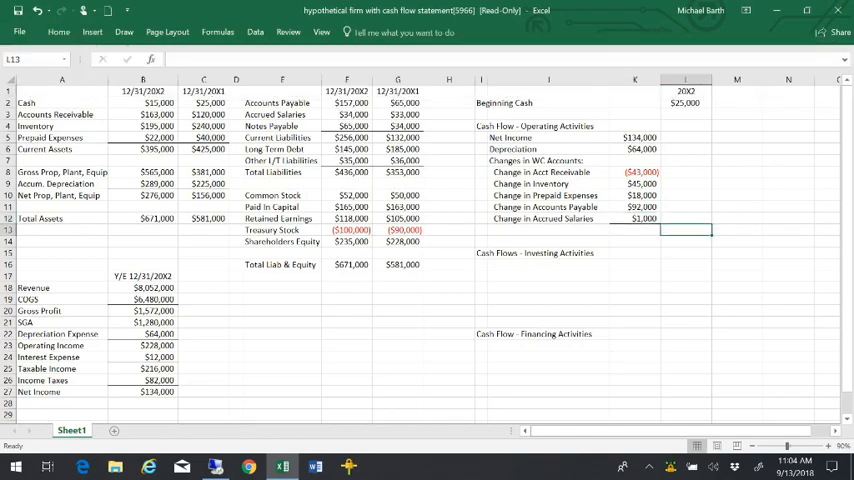
Step: Sum K5:K12 to $113,000 and label it 'subtotal - CF Operating Activities'
{"action": "type", "text": "=sum(K12"}
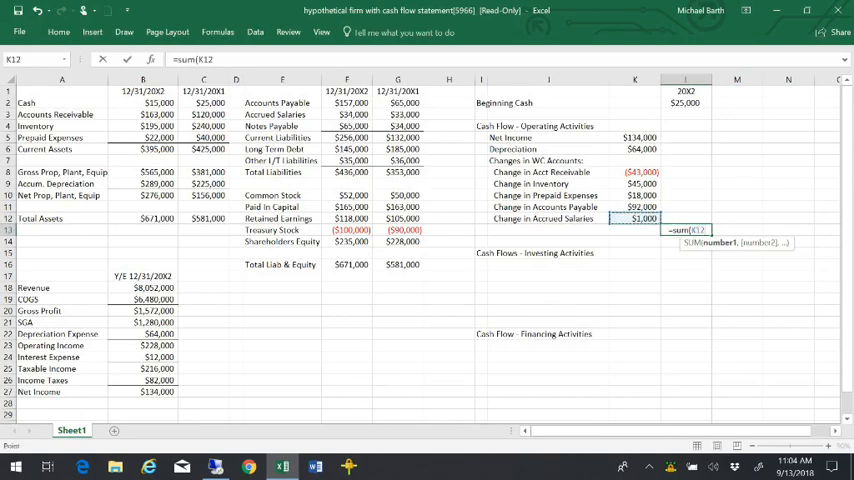
{"action": "key", "text": "Enter"}
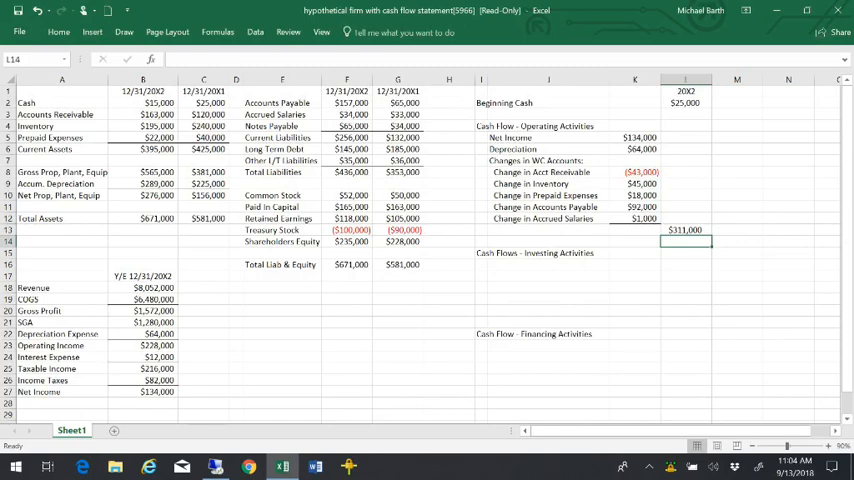
{"action": "left_click", "coordinate": [548, 230]}
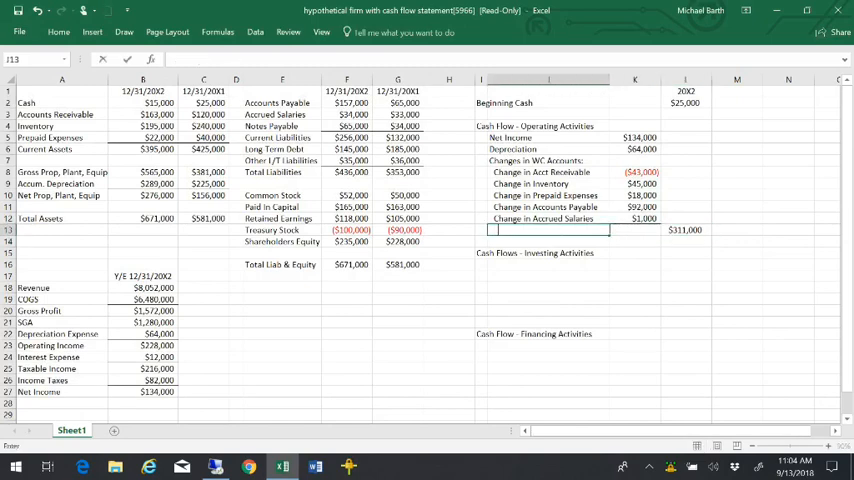
{"action": "type", "text": "subtotal"}
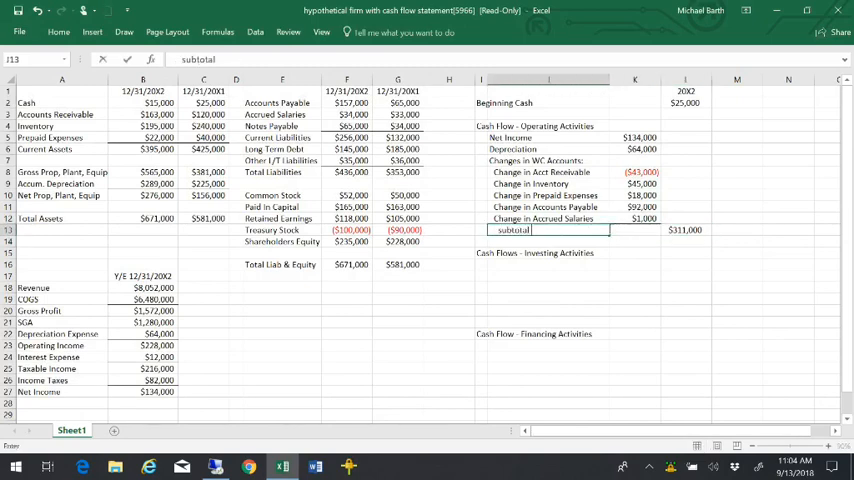
{"action": "type", "text": "- CF Operating Activities"}
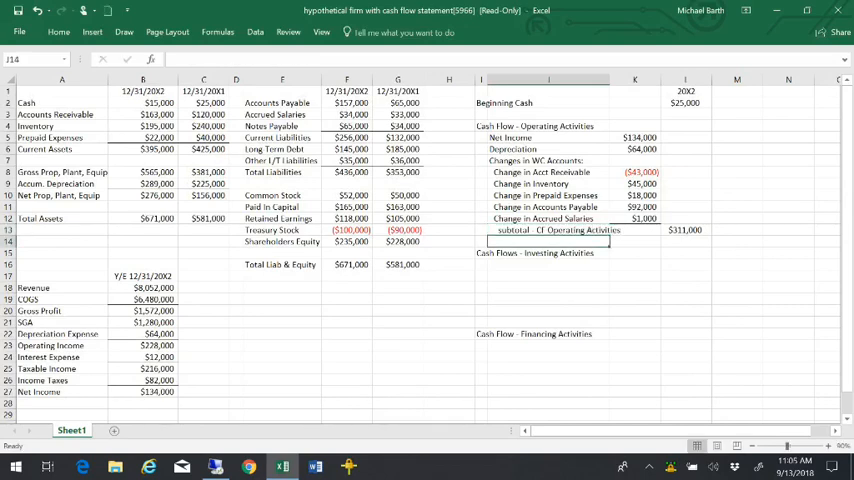
Step: Add 'Change in Gross PPE' under investing, computed from the two Gross PPE balances as ($184,000)
{"action": "left_click", "coordinate": [548, 264]}
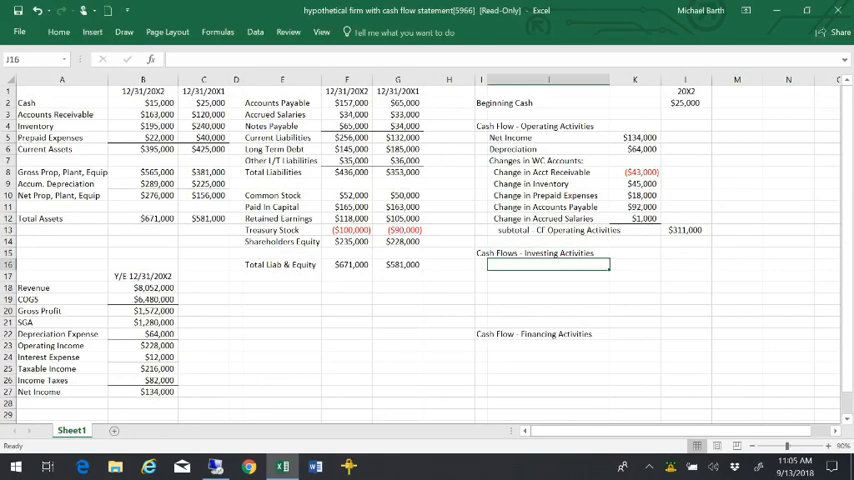
{"action": "type", "text": "Change in"}
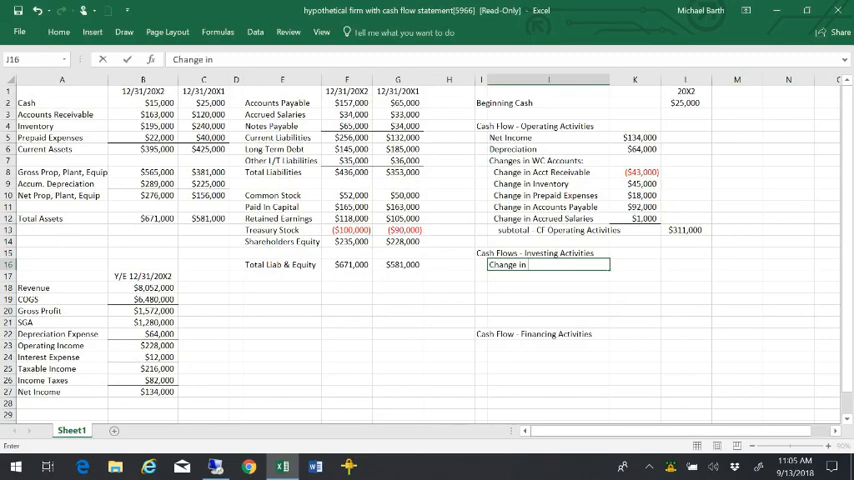
{"action": "type", "text": "Gross"}
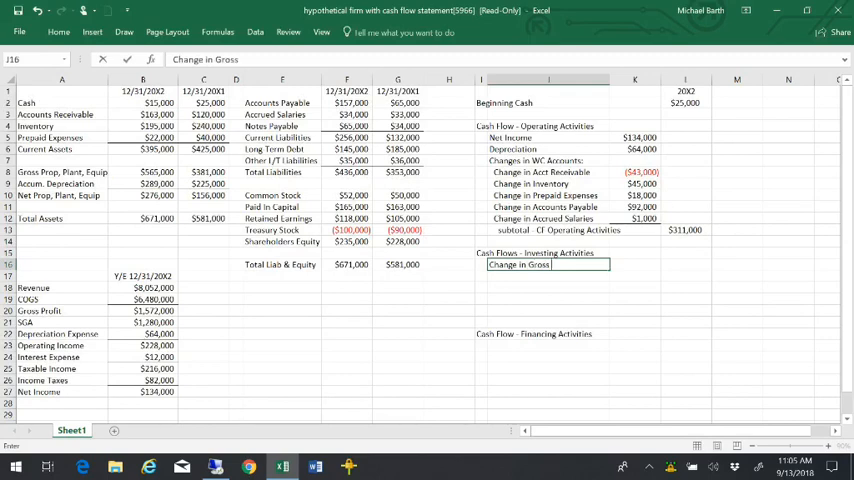
{"action": "type", "text": "PPE"}
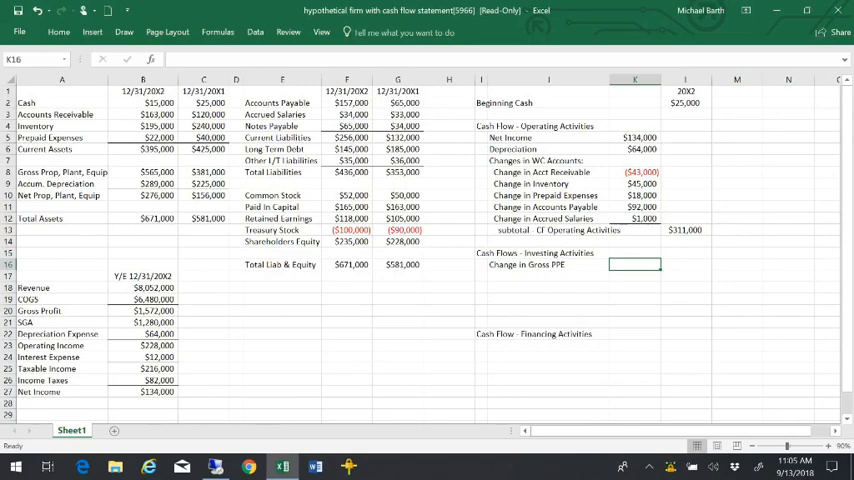
{"action": "left_click", "coordinate": [204, 184]}
{"action": "type", "text": "="}
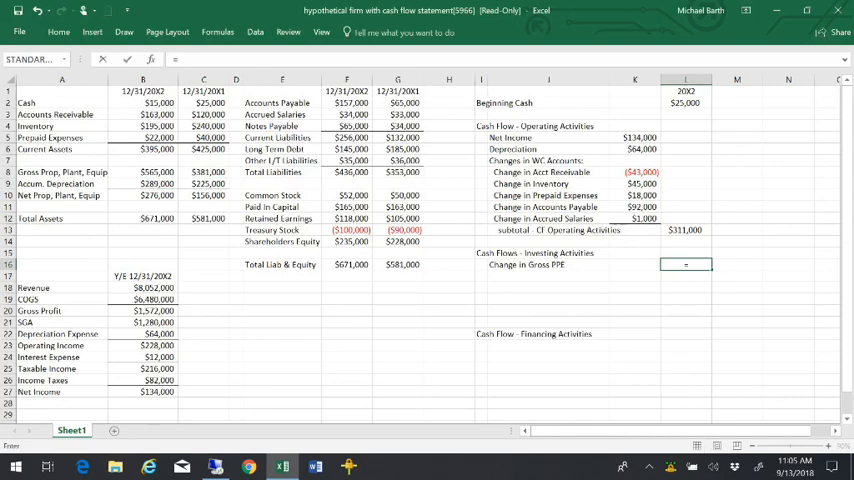
{"action": "left_click", "coordinate": [204, 172]}
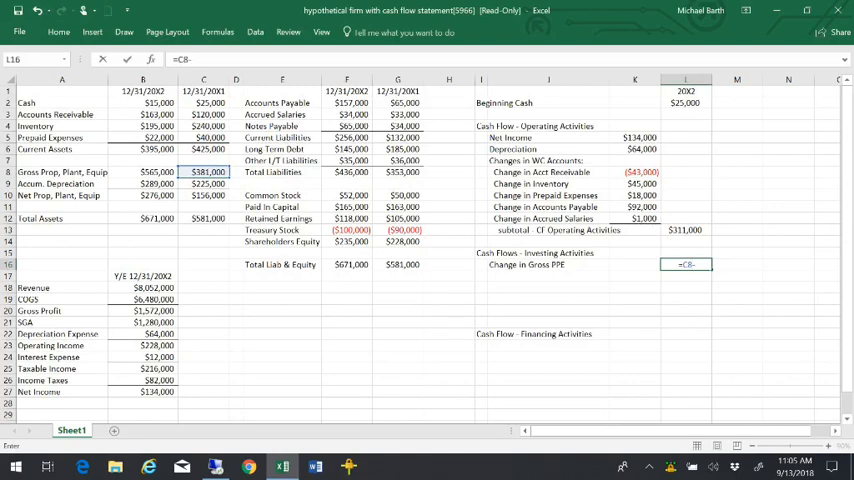
{"action": "left_click", "coordinate": [132, 172]}
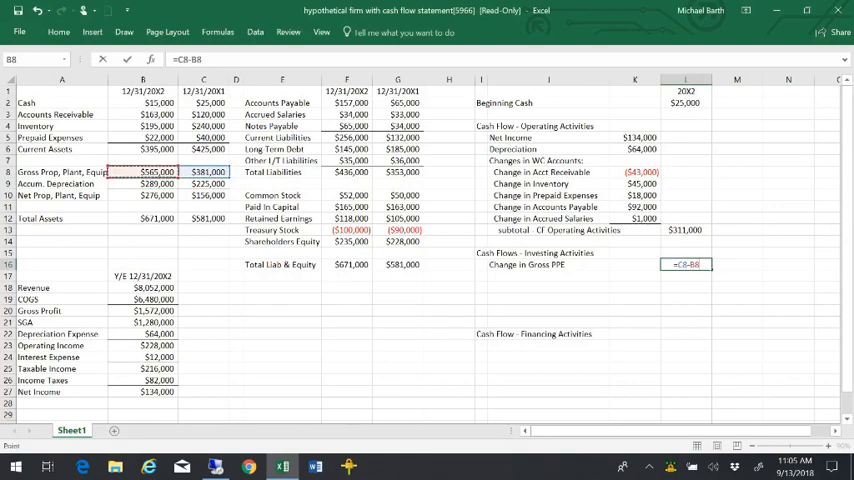
{"action": "key", "text": "Enter"}
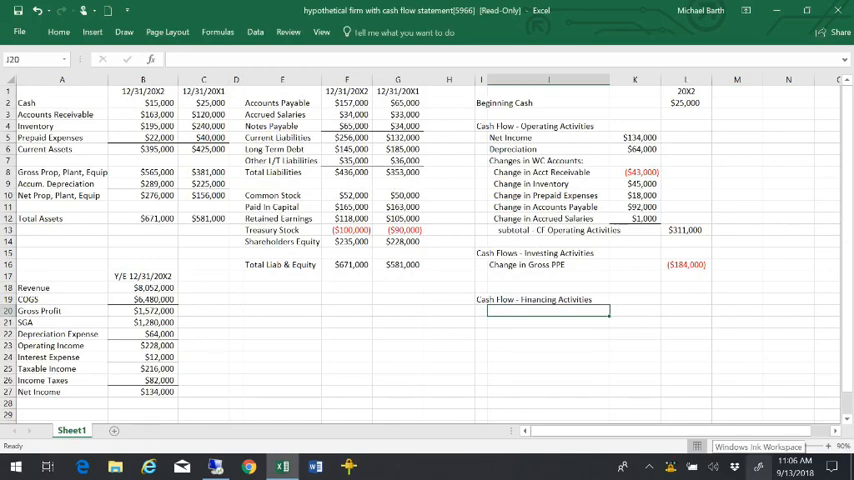
Step: Add Change in Notes Payable and Change in LTD rows with liability-difference formulas giving $31,000 and ($45,000)
{"action": "type", "text": "Change in Notes Payable"}
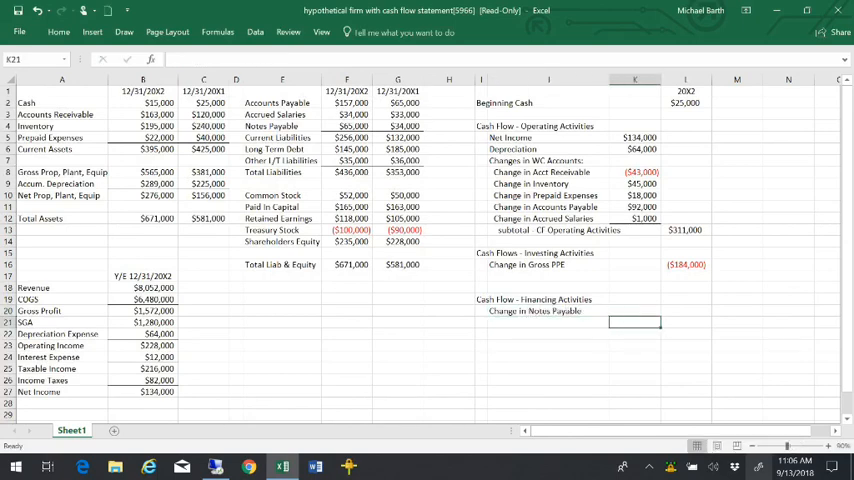
{"action": "type", "text": "=F4"}
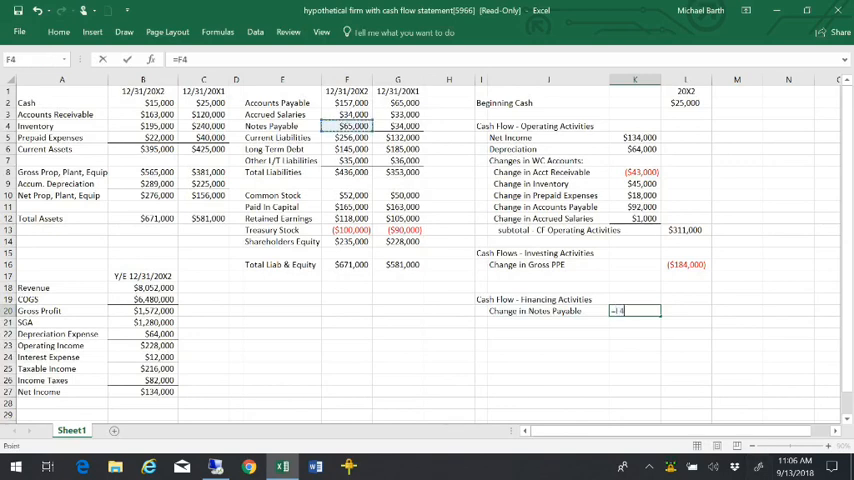
{"action": "type", "text": "-"}
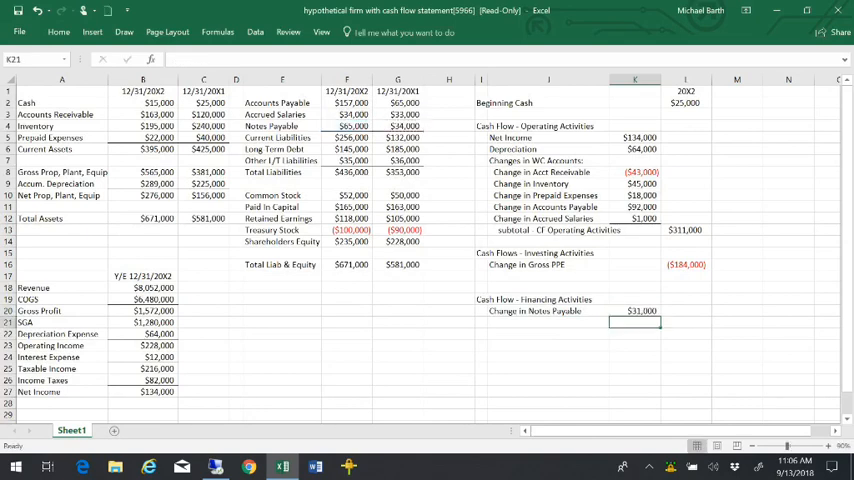
{"action": "left_click", "coordinate": [548, 322]}
{"action": "type", "text": "="}
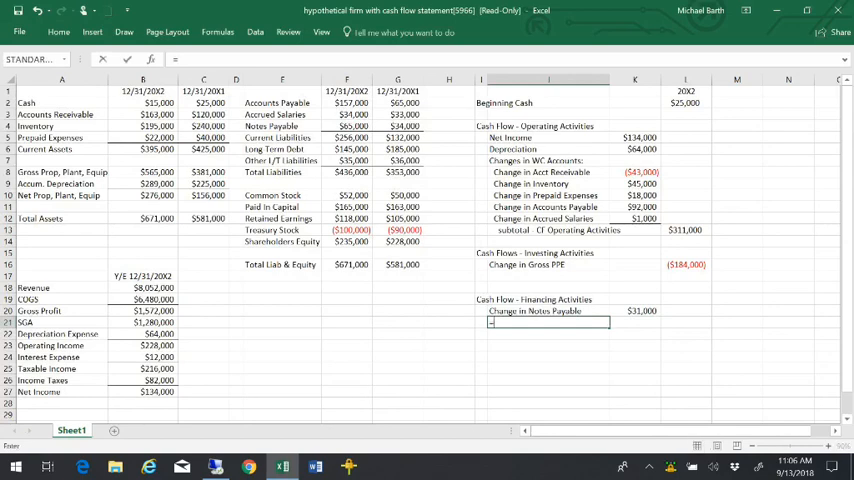
{"action": "left_click", "coordinate": [346, 148]}
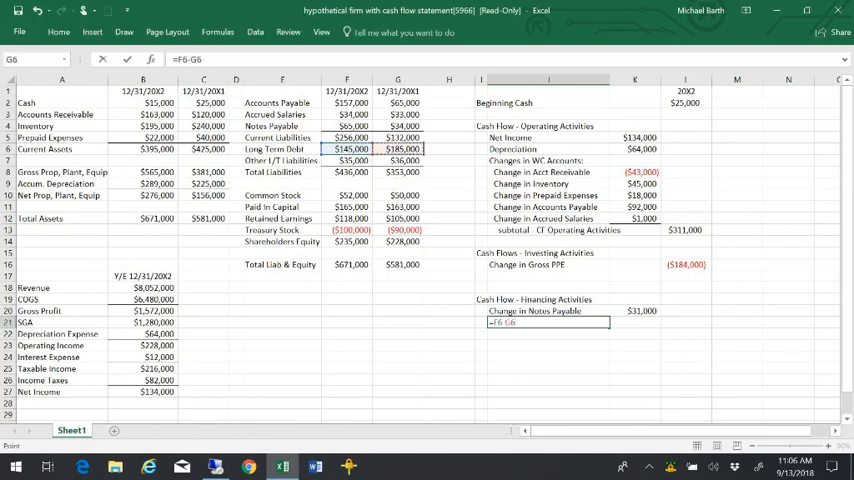
{"action": "key", "text": "Enter"}
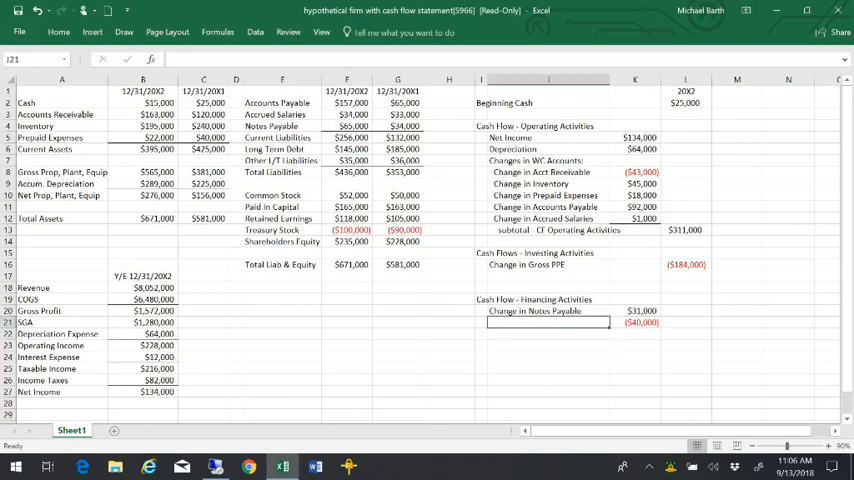
Step: Add a Change in Other LT Liabilities row with its difference formula giving ($1,000)
{"action": "type", "text": "Change in LTD"}
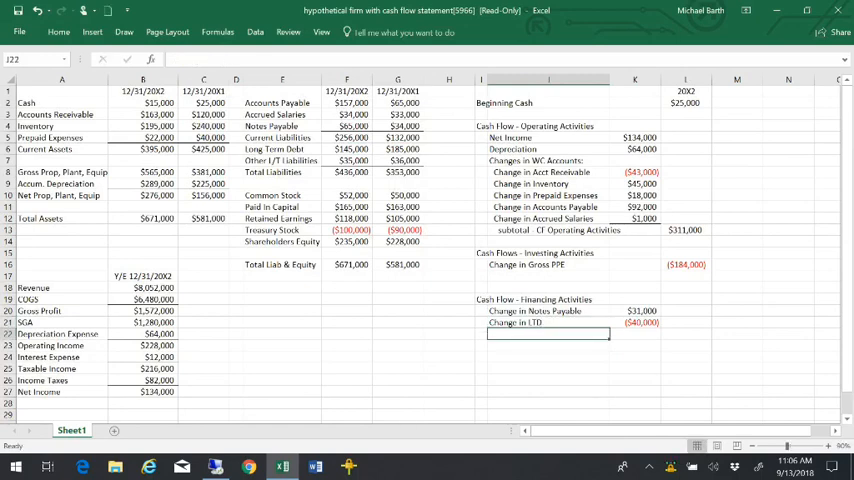
{"action": "type", "text": "Other LT"}
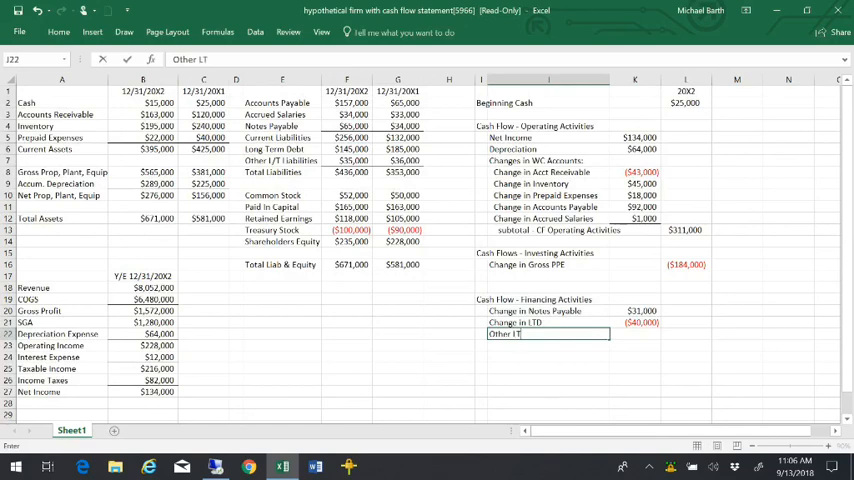
{"action": "type", "text": "Change in"}
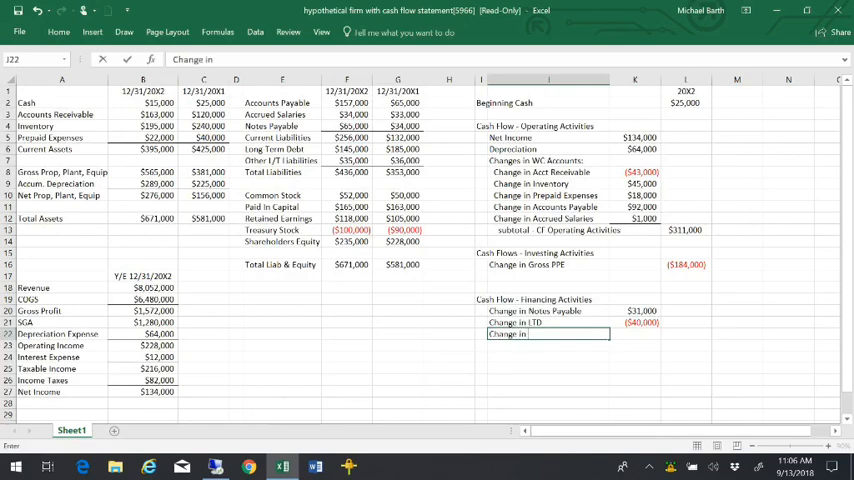
{"action": "type", "text": "Other LT liab"}
{"action": "left_click", "coordinate": [634, 334]}
{"action": "type", "text": "=F7-"}
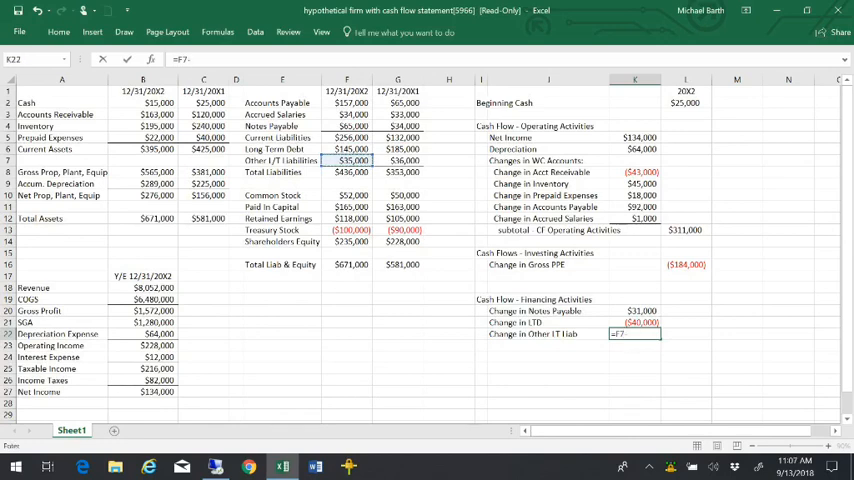
{"action": "key", "text": "Enter"}
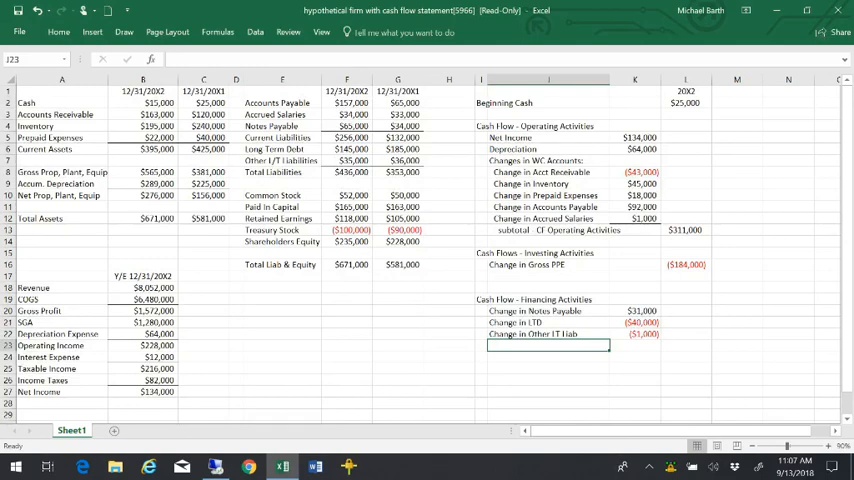
Step: Add Change in Common Stock ($2,000) and Change in PIC ($2,500) with subtraction formulas
{"action": "type", "text": "Change in"}
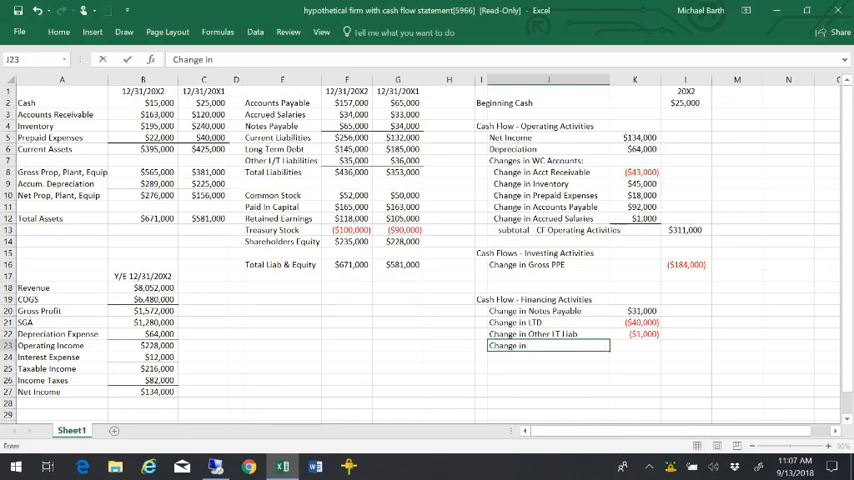
{"action": "type", "text": "Common Stock"}
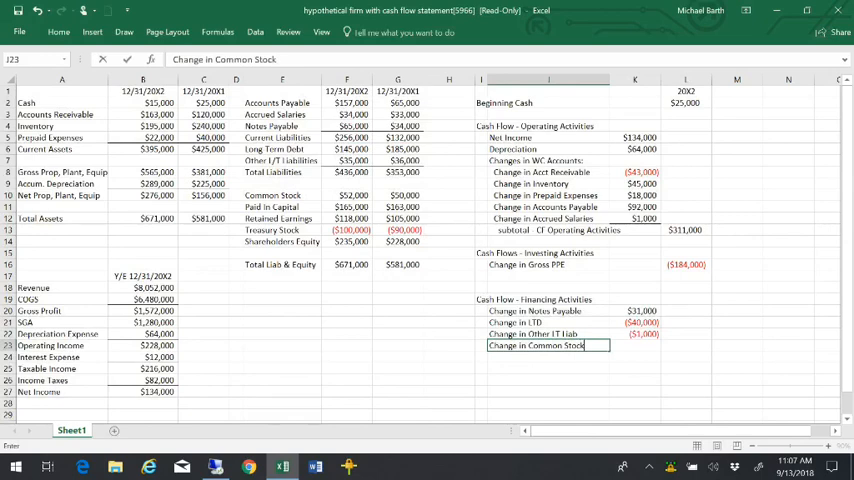
{"action": "left_click", "coordinate": [636, 344]}
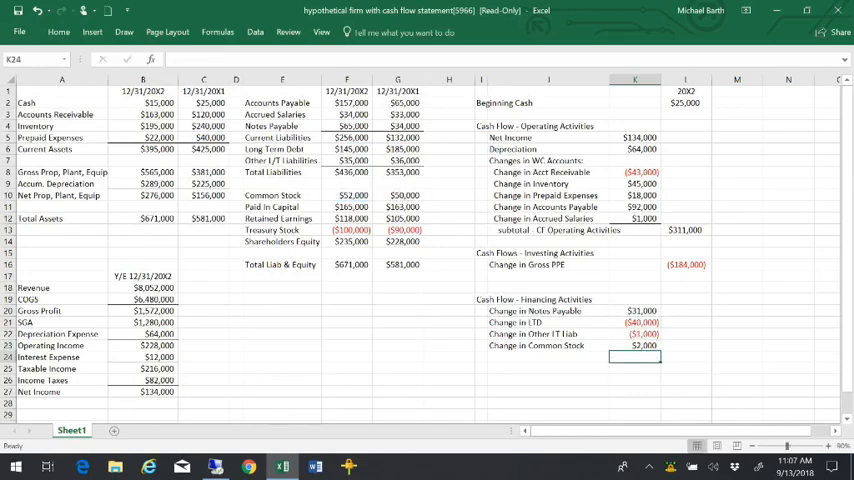
{"action": "left_click", "coordinate": [548, 356]}
{"action": "type", "text": "=F11-G11"}
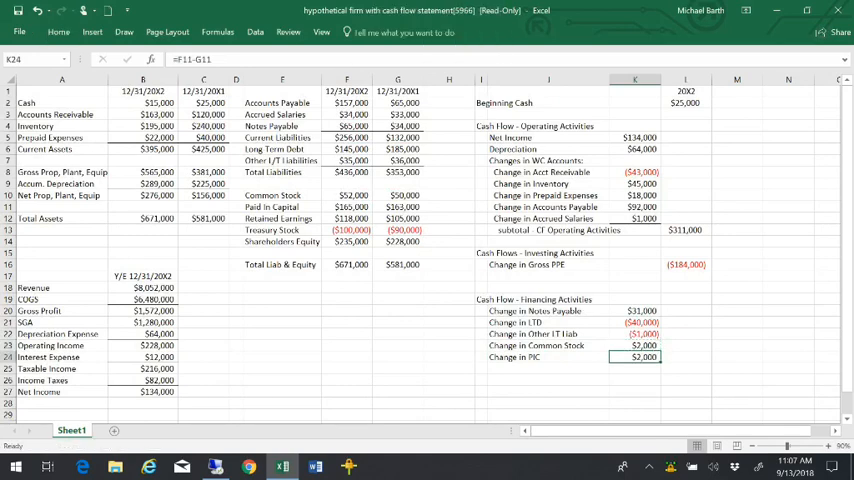
Step: Review the retained earnings balances for both years ahead of the dividends line
{"action": "left_click", "coordinate": [546, 370]}
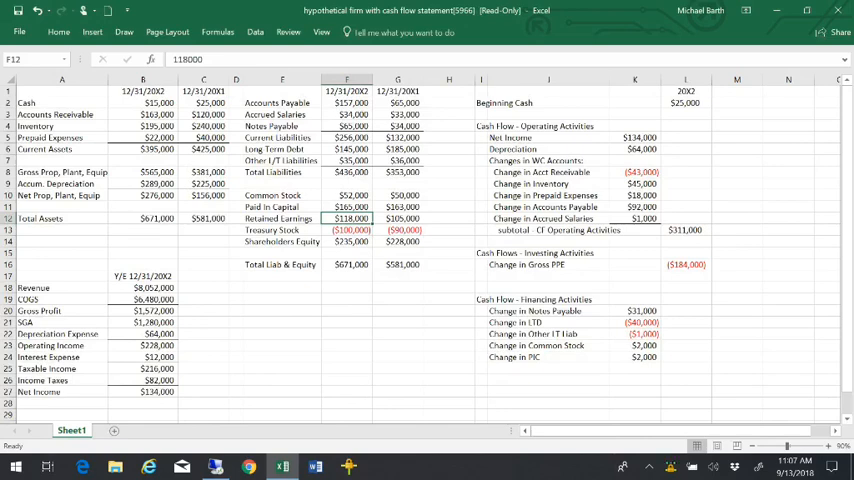
{"action": "left_click", "coordinate": [636, 136]}
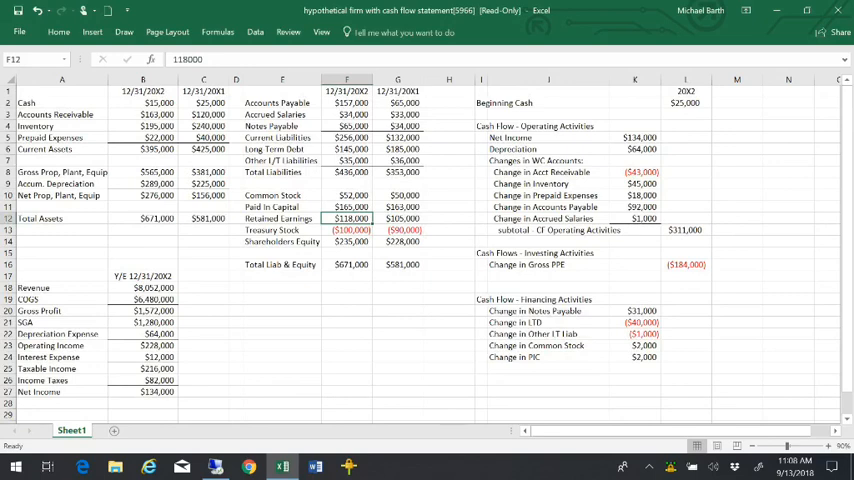
{"action": "left_click", "coordinate": [636, 136]}
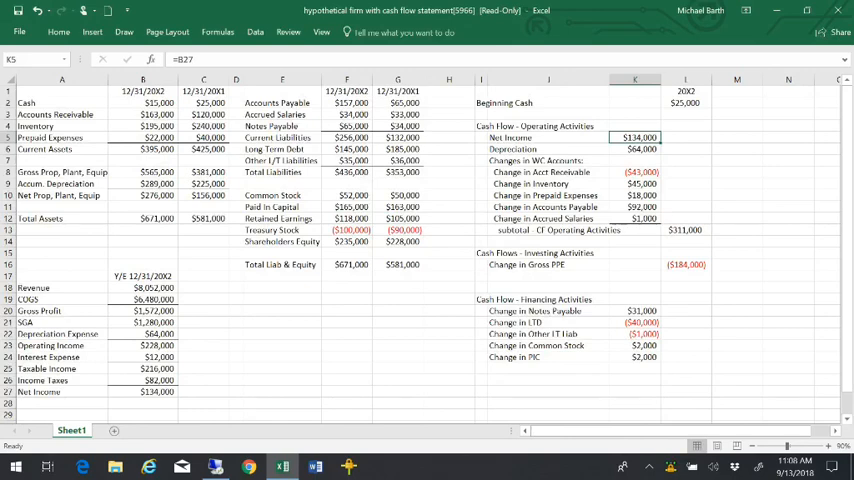
Step: Label a Dividends line and compute ($121,000) from the 2002 minus 2001 retained earnings cells
{"action": "left_click", "coordinate": [544, 368]}
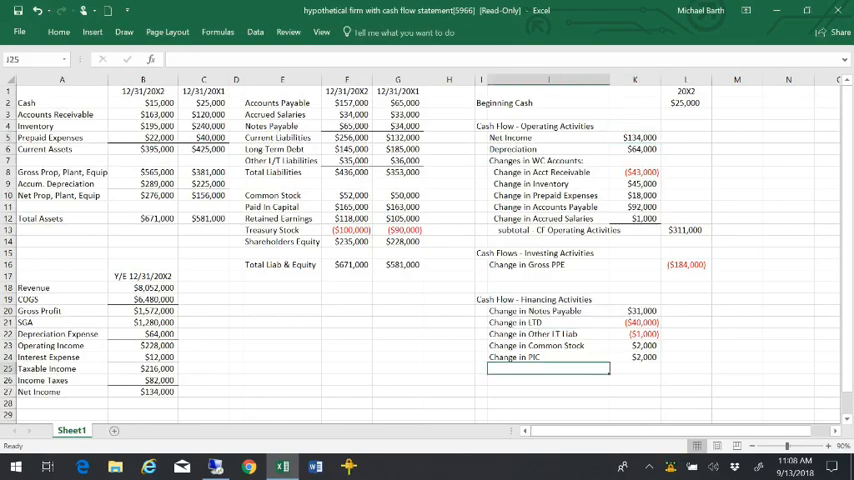
{"action": "type", "text": "Dividend"}
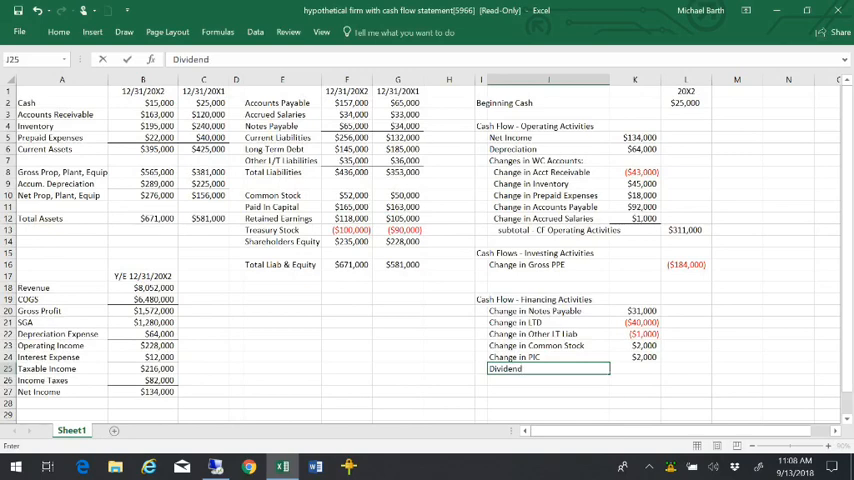
{"action": "left_click", "coordinate": [636, 384]}
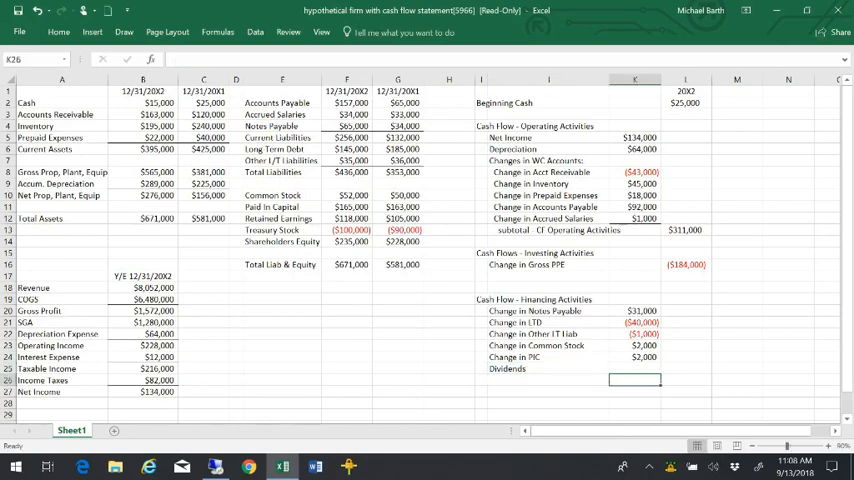
{"action": "left_click", "coordinate": [636, 356]}
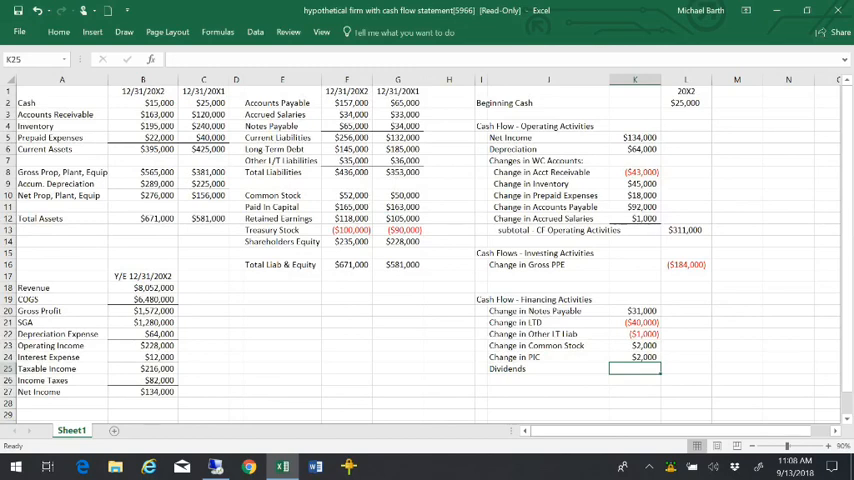
{"action": "type", "text": "="}
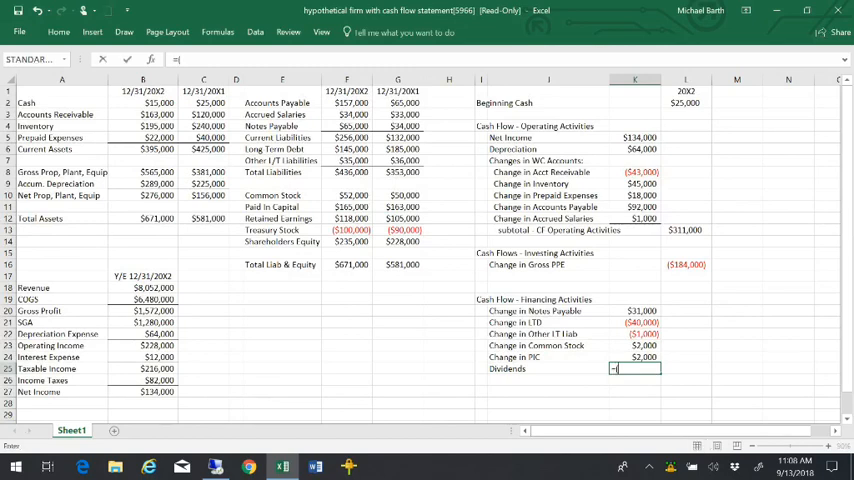
{"action": "left_click", "coordinate": [348, 218]}
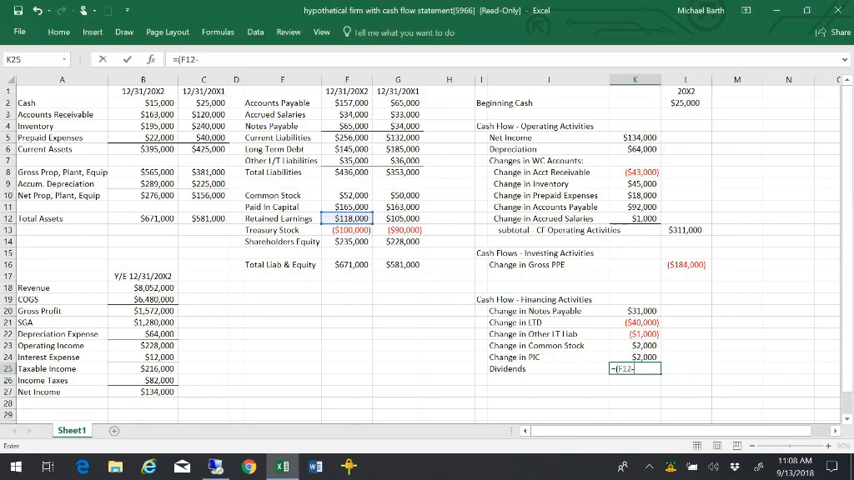
{"action": "left_click", "coordinate": [404, 218]}
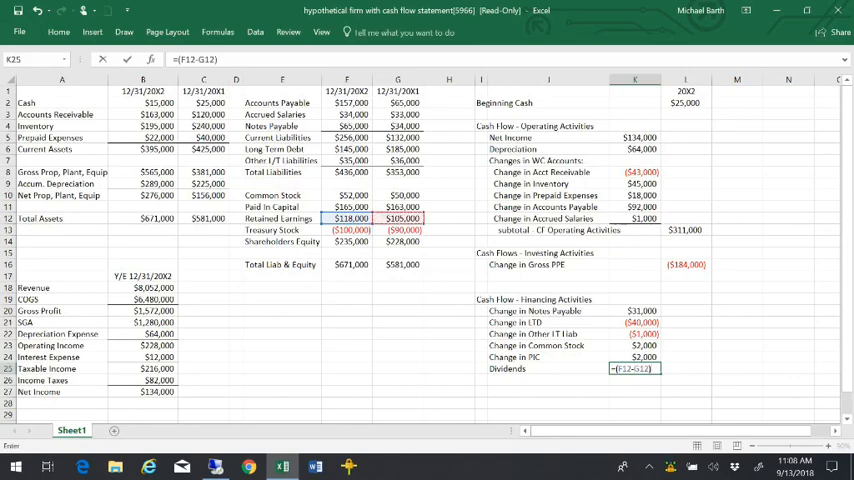
{"action": "type", "text": "-"}
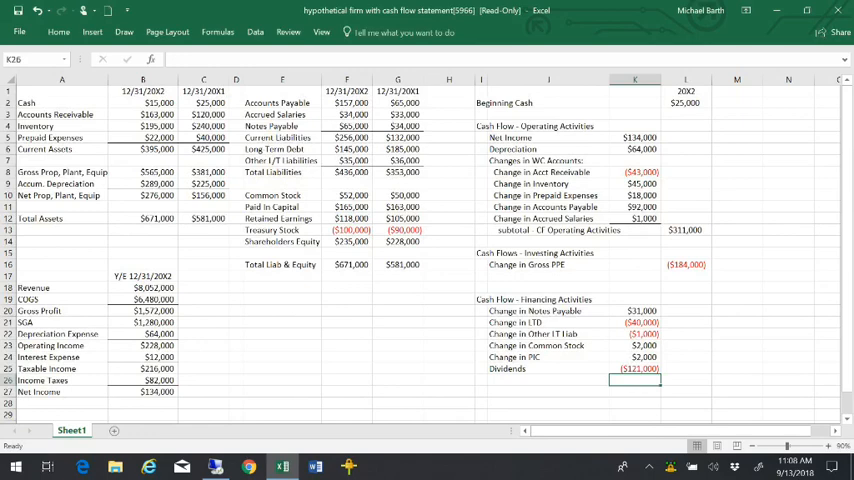
{"action": "left_click", "coordinate": [396, 218]}
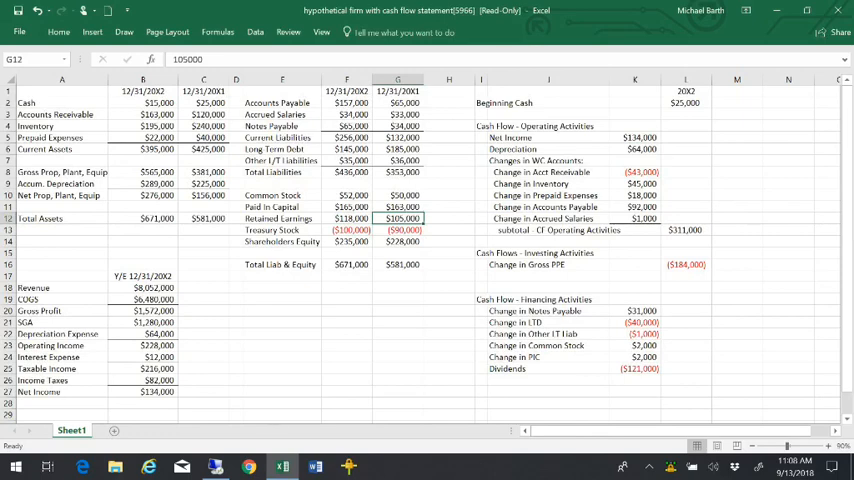
{"action": "left_click", "coordinate": [348, 218]}
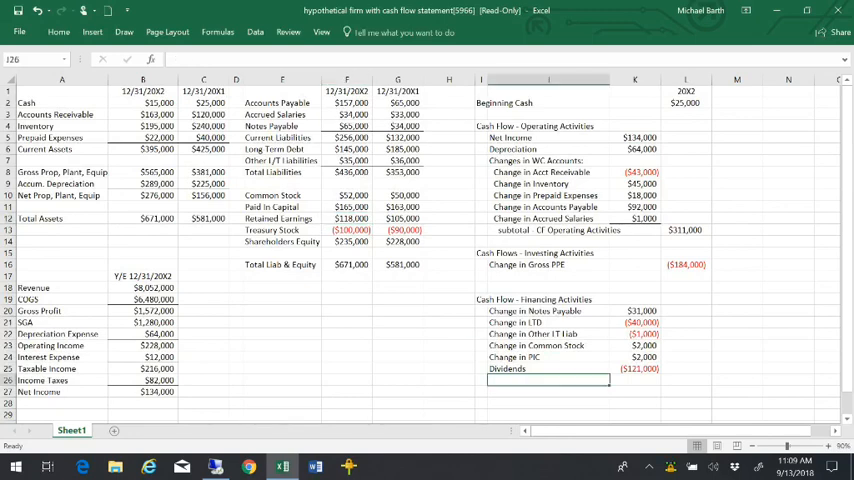
Step: Label the Change in Treasury Stock line (($10,000)) and a Subtotal CF From Financing row
{"action": "type", "text": "Change in Treasury Stock"}
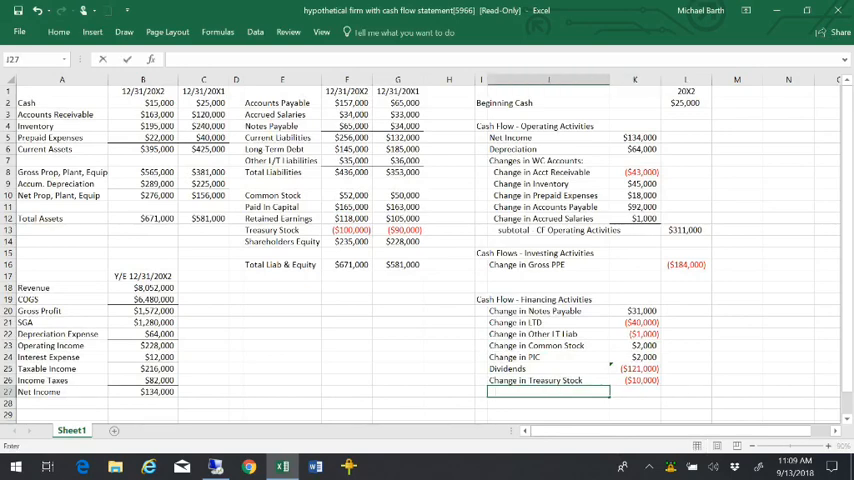
{"action": "type", "text": "s"}
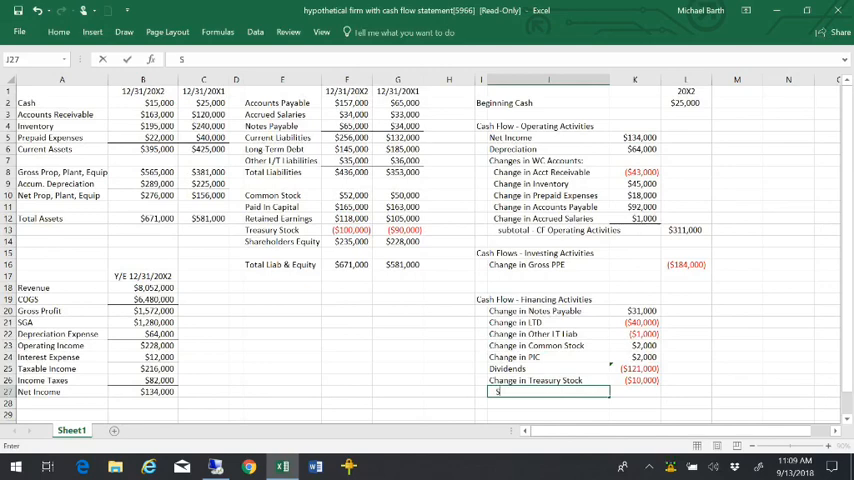
{"action": "type", "text": "ubtotal CF from Financing"}
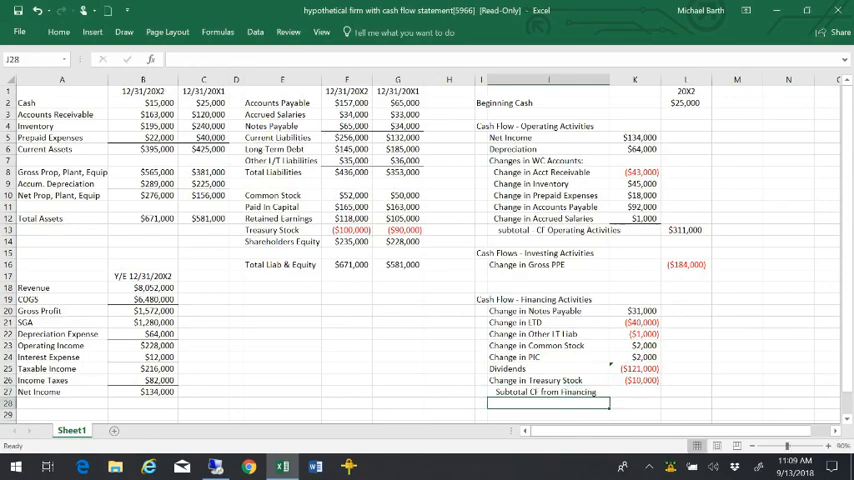
Step: Total the financing items K20:K26 with =SUM to a financing subtotal of ($137,000)
{"action": "left_click", "coordinate": [644, 380]}
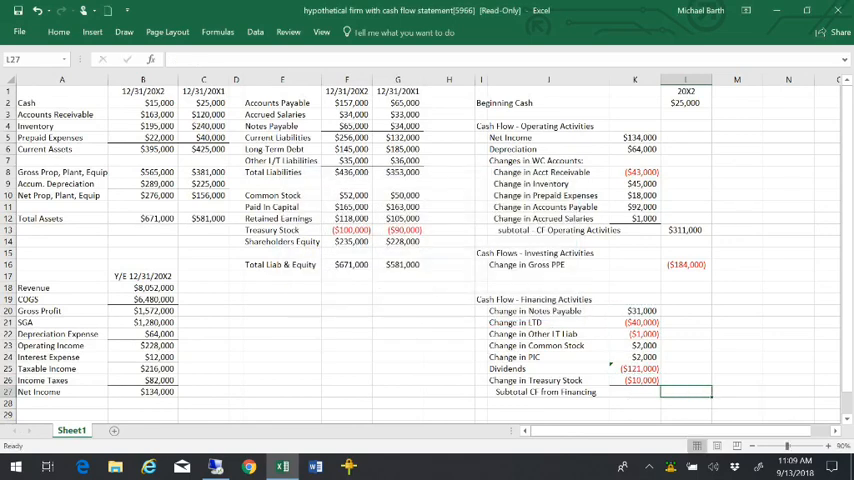
{"action": "type", "text": "=sum("}
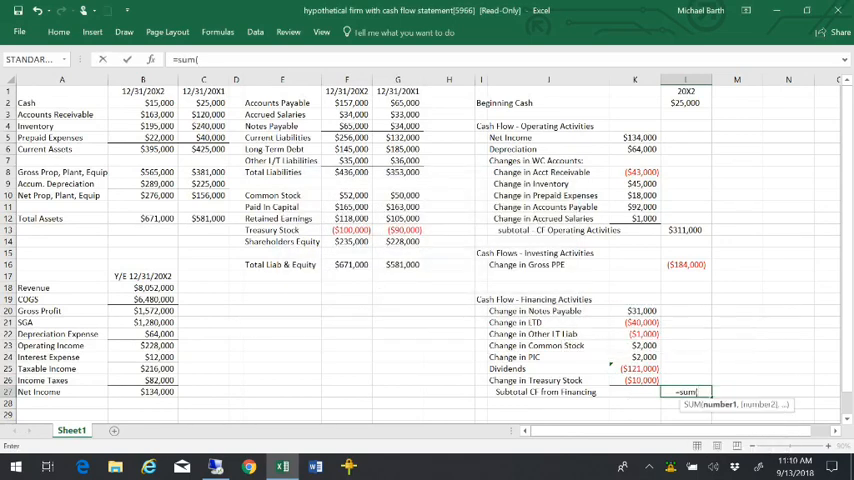
{"action": "left_click_drag", "start_coordinate": [640, 312], "coordinate": [640, 380]}
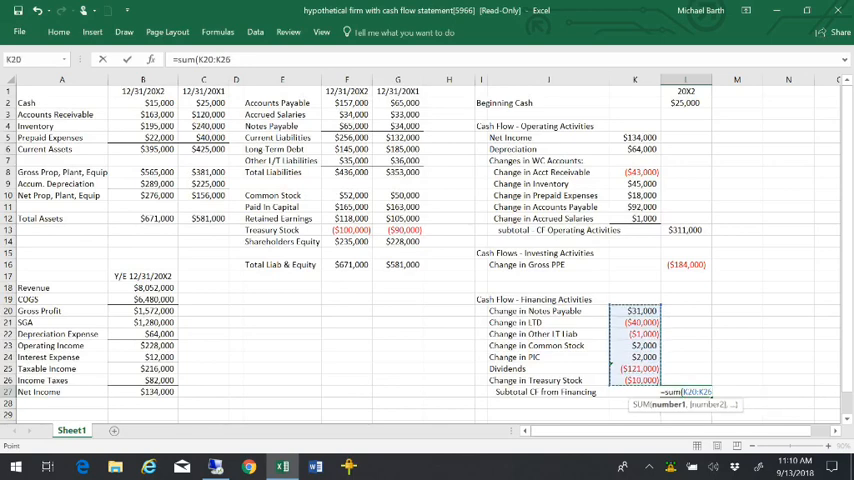
{"action": "key", "text": "Enter"}
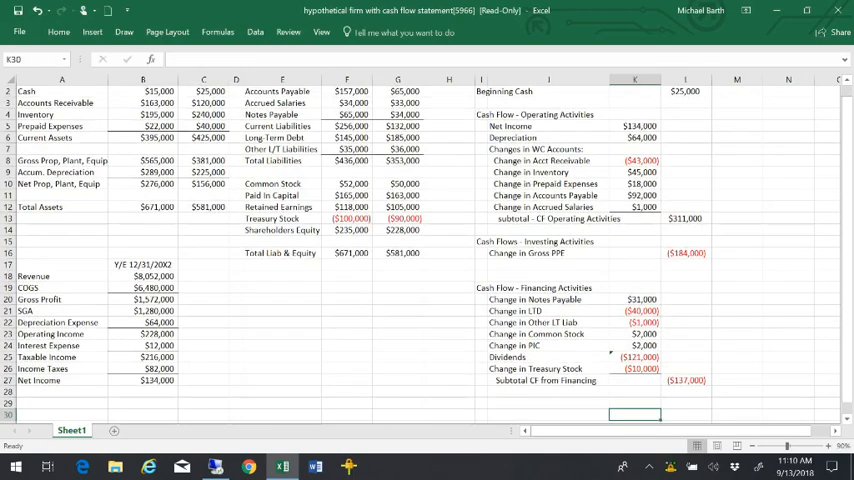
Step: Add an Ending Cash line summing beginning cash through the financing subtotal to $15,000
{"action": "type", "text": "Ending Cash"}
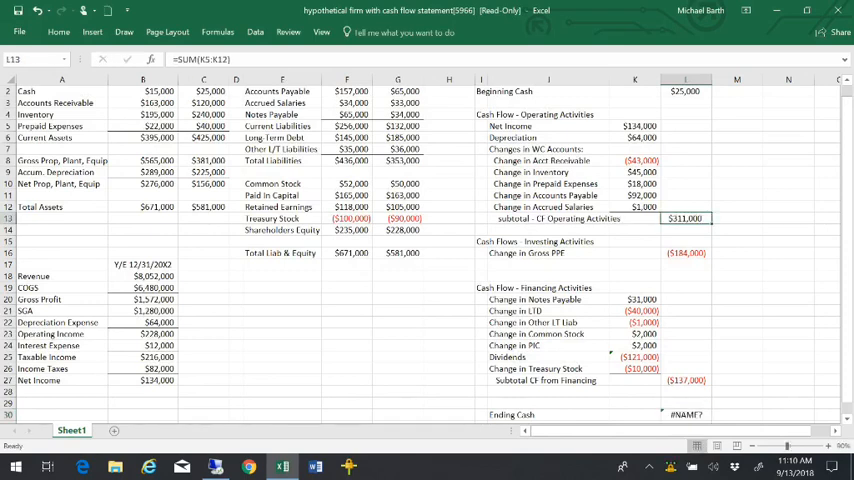
{"action": "type", "text": "=sum"}
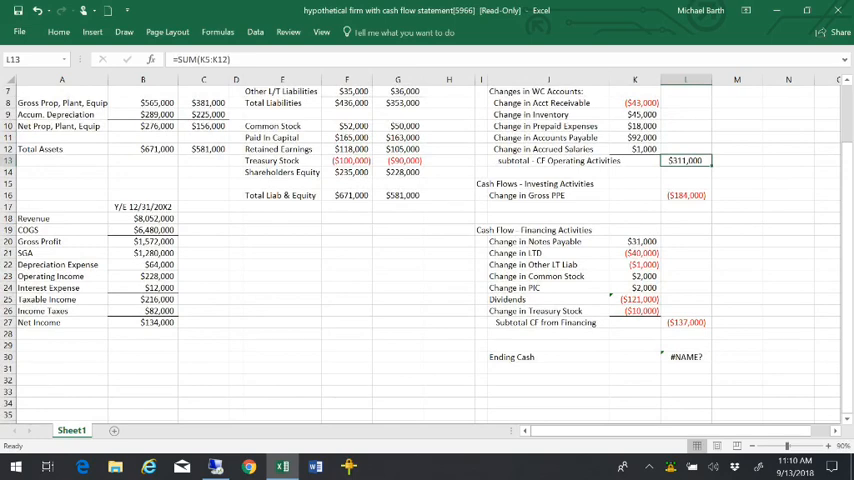
{"action": "type", "text": "=sum("}
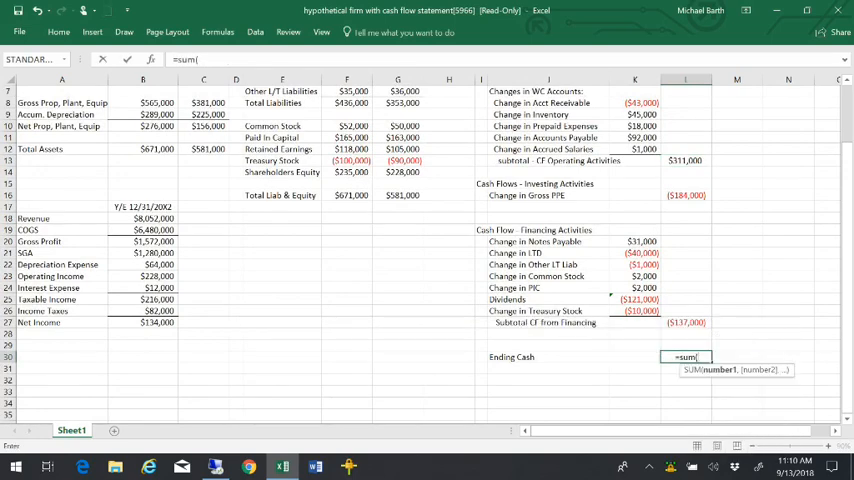
{"action": "left_click_drag", "start_coordinate": [686, 218], "coordinate": [686, 322]}
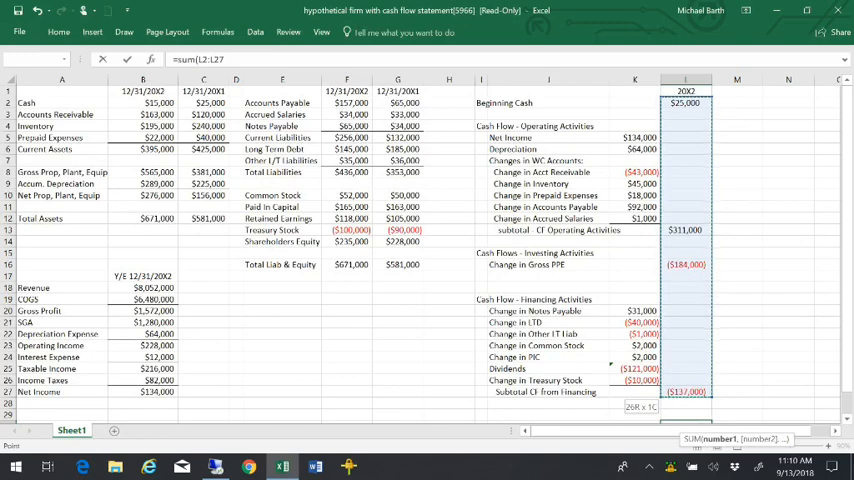
{"action": "scroll", "scroll_direction": "down", "scroll_amount": 3}
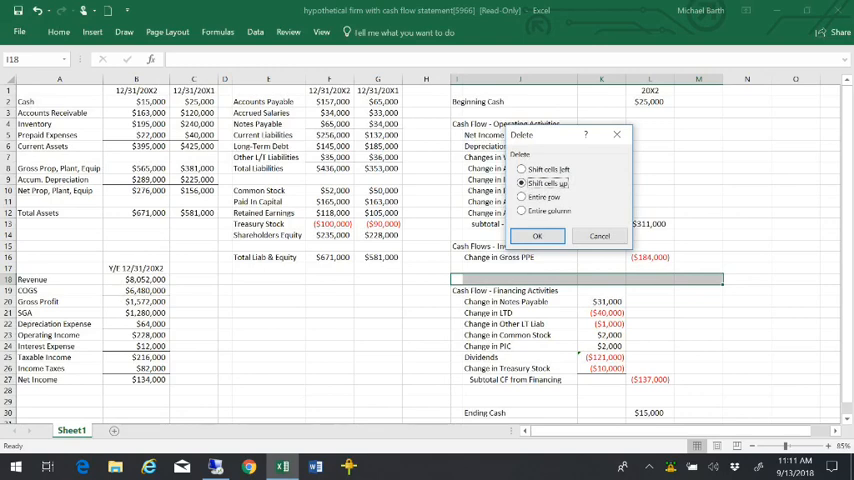
Step: Dismiss the Delete prompt and inspect the Dividends, notes payable and accounts payable change formulas
{"action": "left_click", "coordinate": [538, 236]}
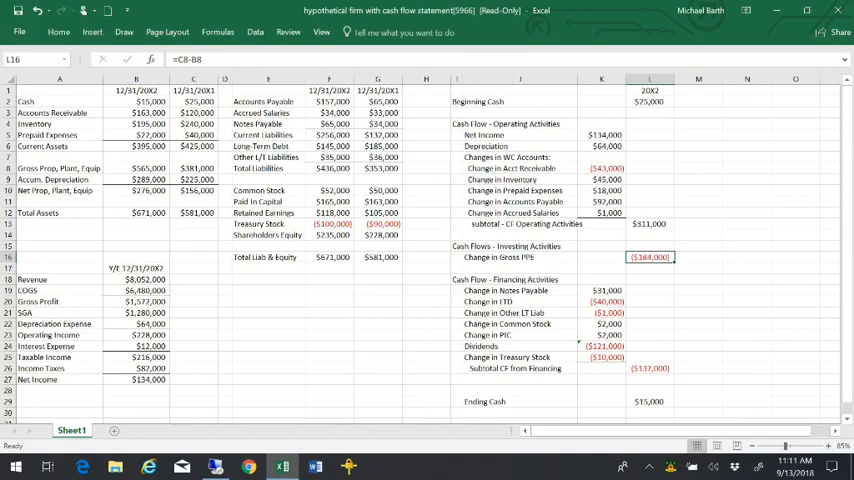
{"action": "left_click", "coordinate": [604, 356]}
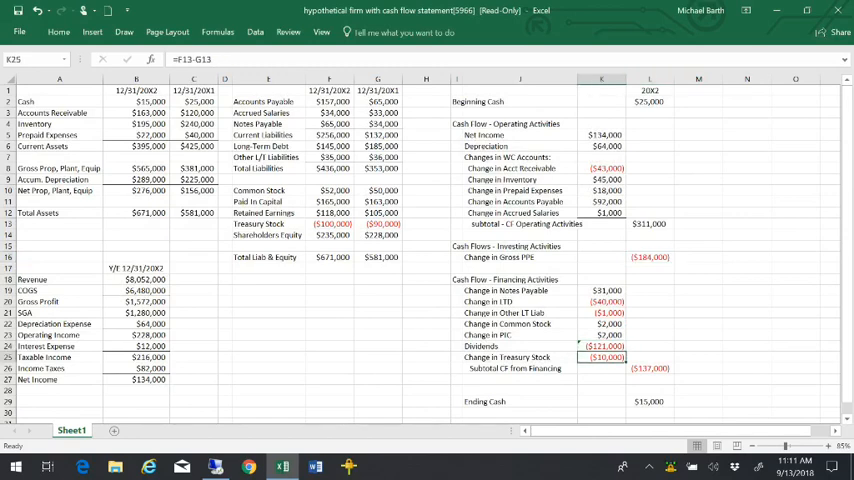
{"action": "left_click", "coordinate": [602, 300]}
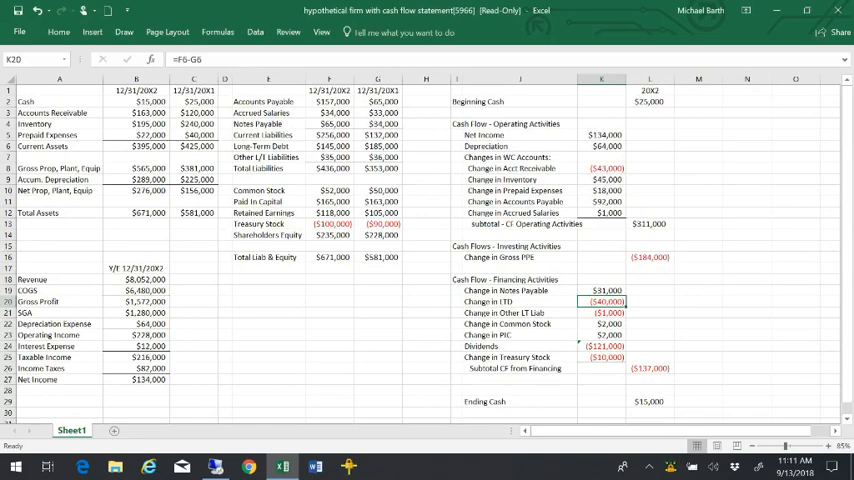
{"action": "left_click", "coordinate": [648, 224]}
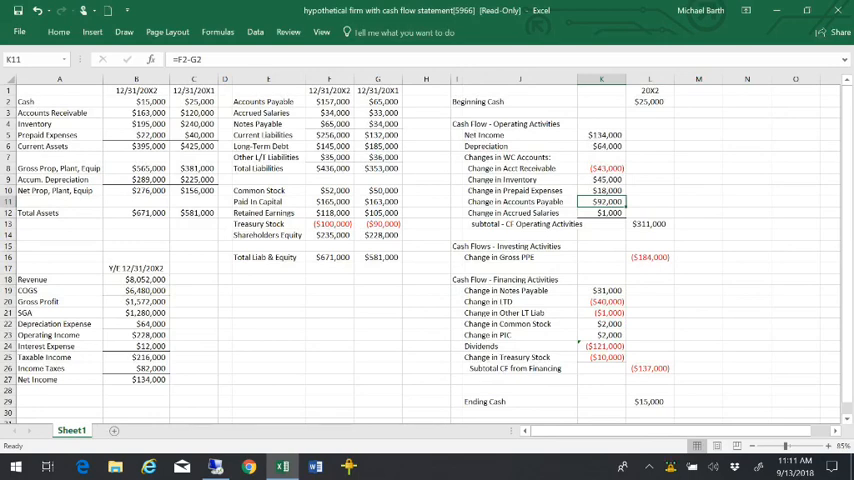
Step: Recheck the notes payable and accounts payable formulas, confirming ending cash stays at $15,000
{"action": "left_click", "coordinate": [602, 300]}
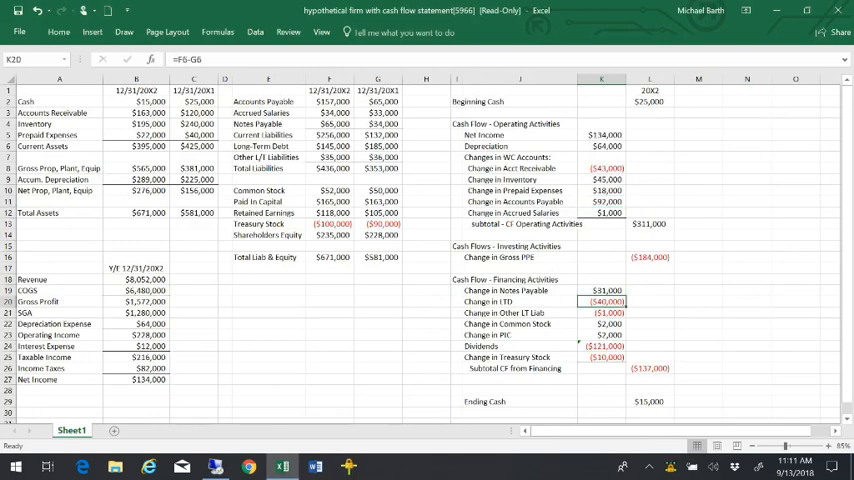
{"action": "left_click", "coordinate": [608, 200]}
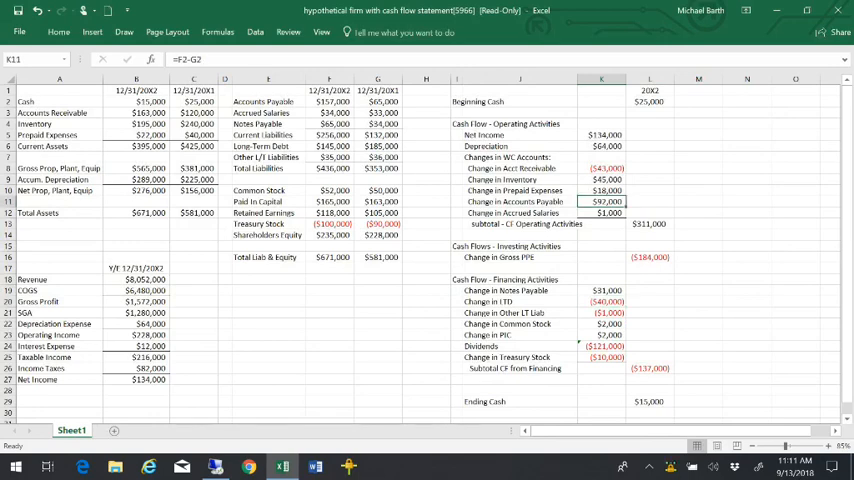